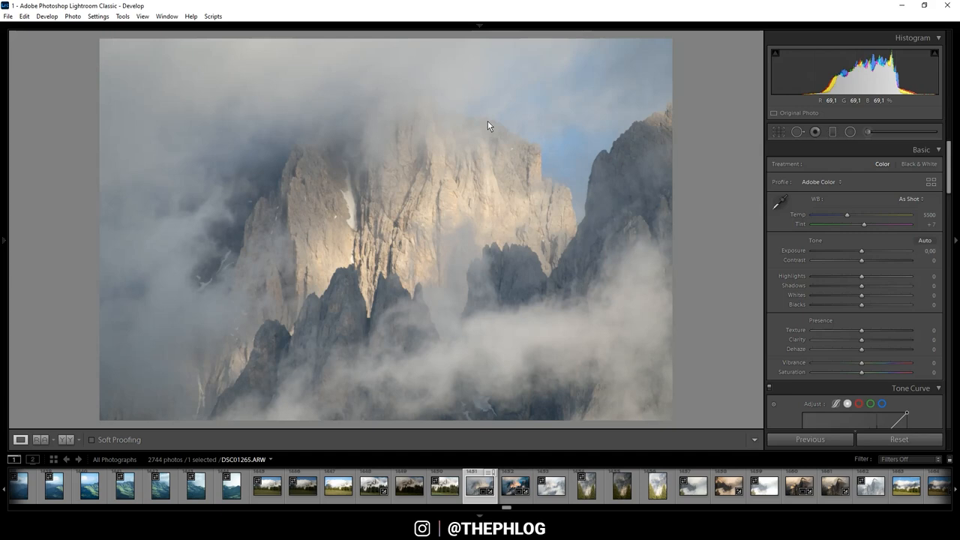
mouse_move(467, 153)
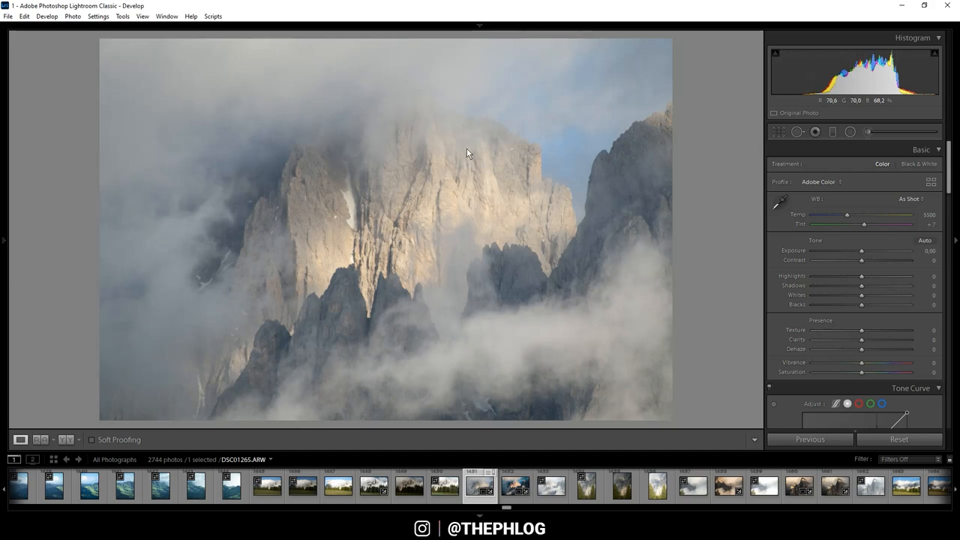
mouse_move(944, 146)
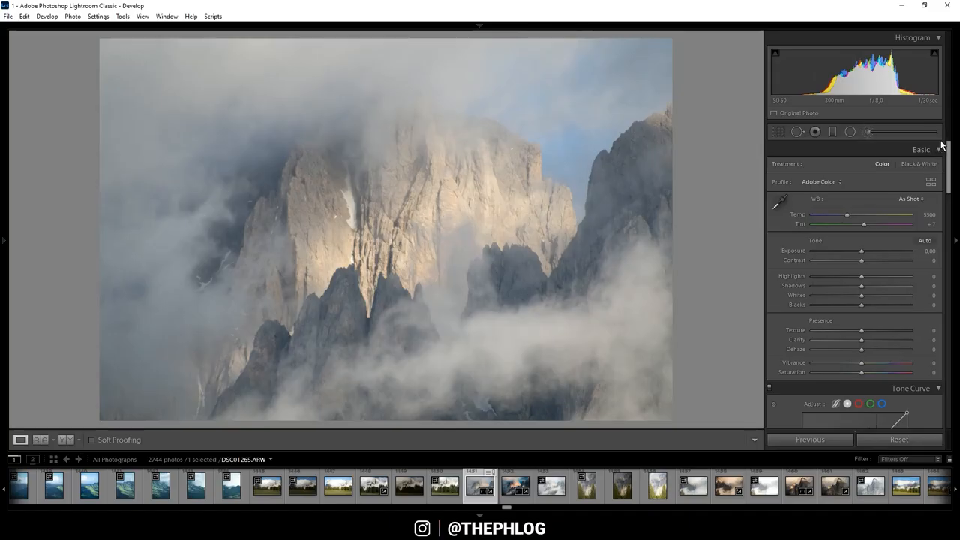
Step: In Lens Corrections, enable Remove Chromatic Aberration and the Sigma lens profile
scroll("down", 3)
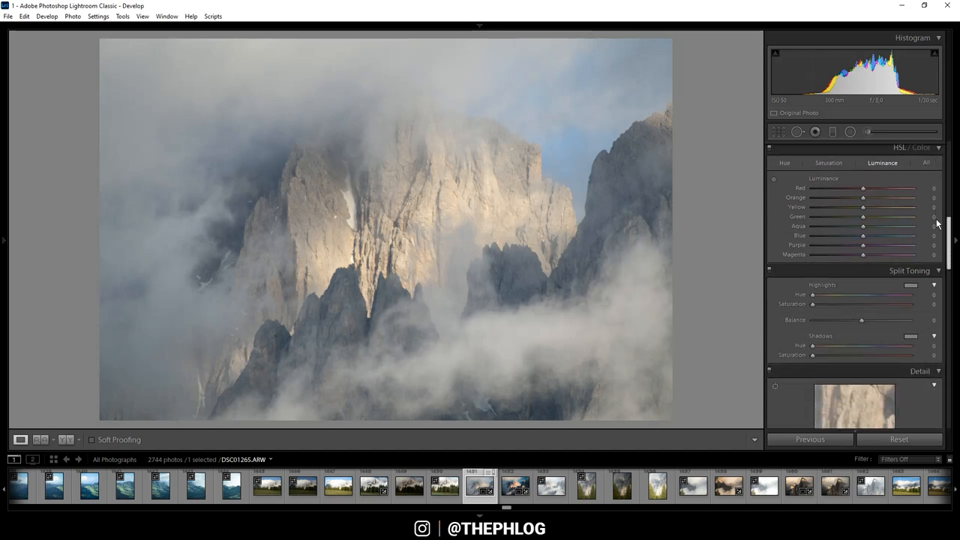
scroll("down", 3)
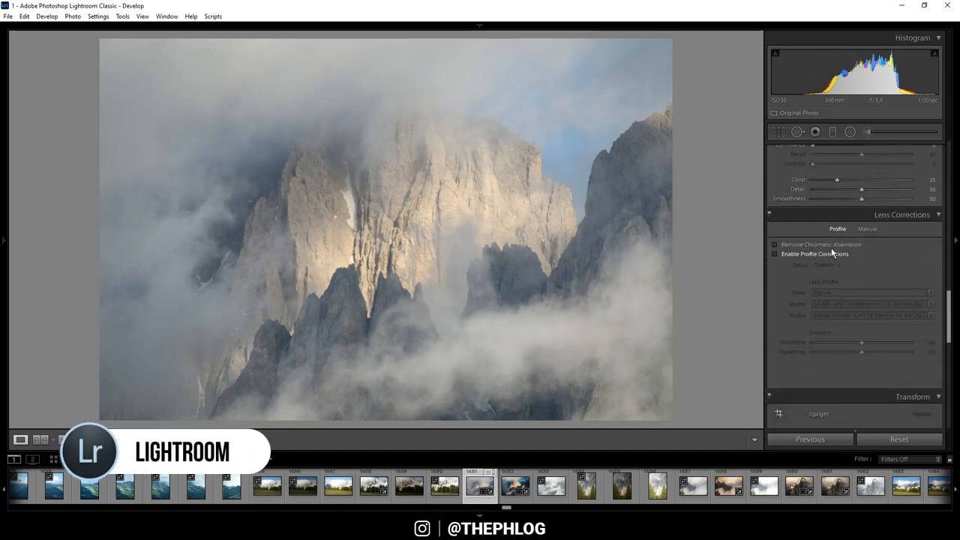
left_click(775, 253)
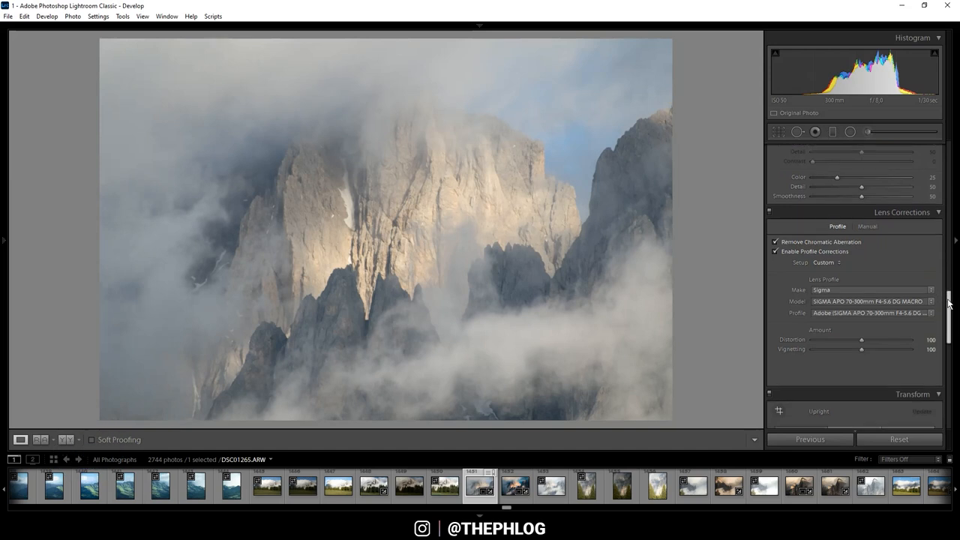
scroll("down", 3)
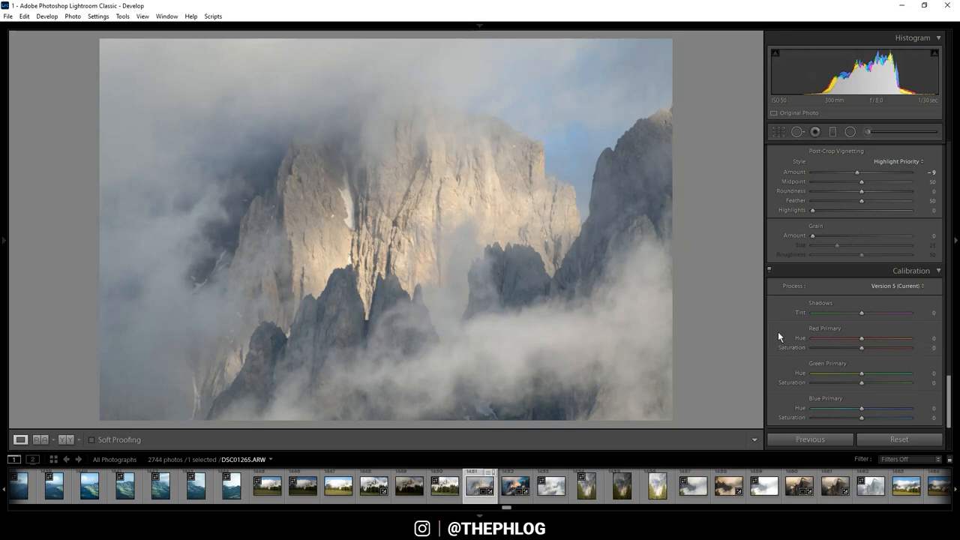
mouse_move(892, 378)
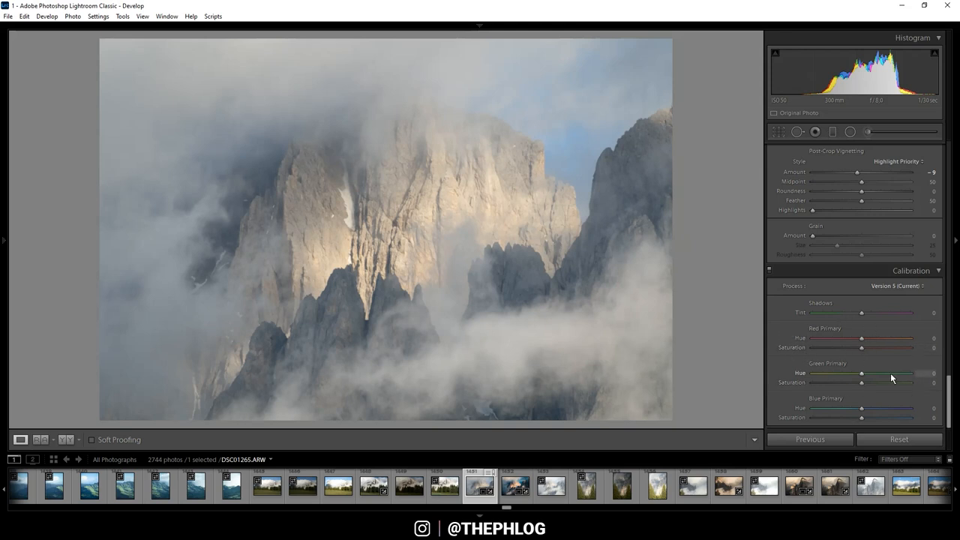
mouse_move(848, 392)
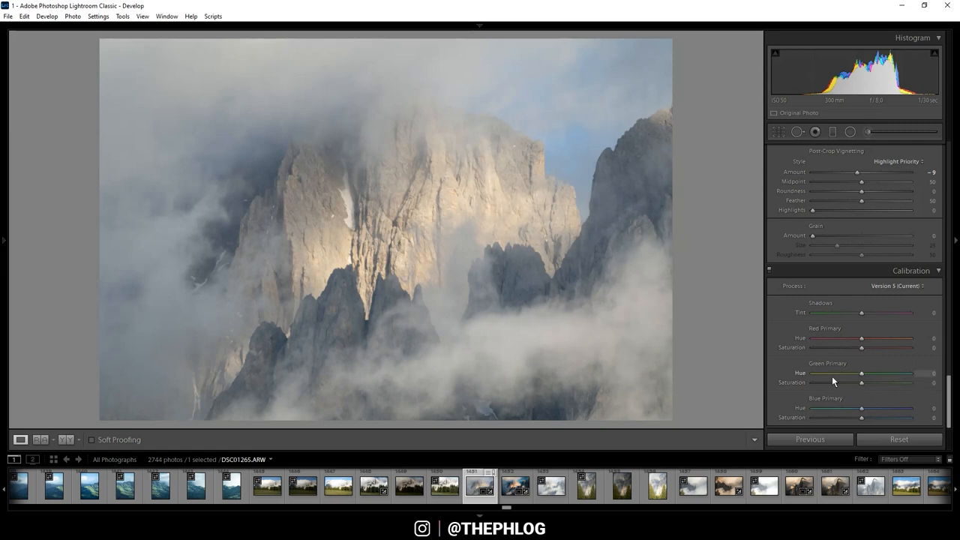
mouse_move(799, 374)
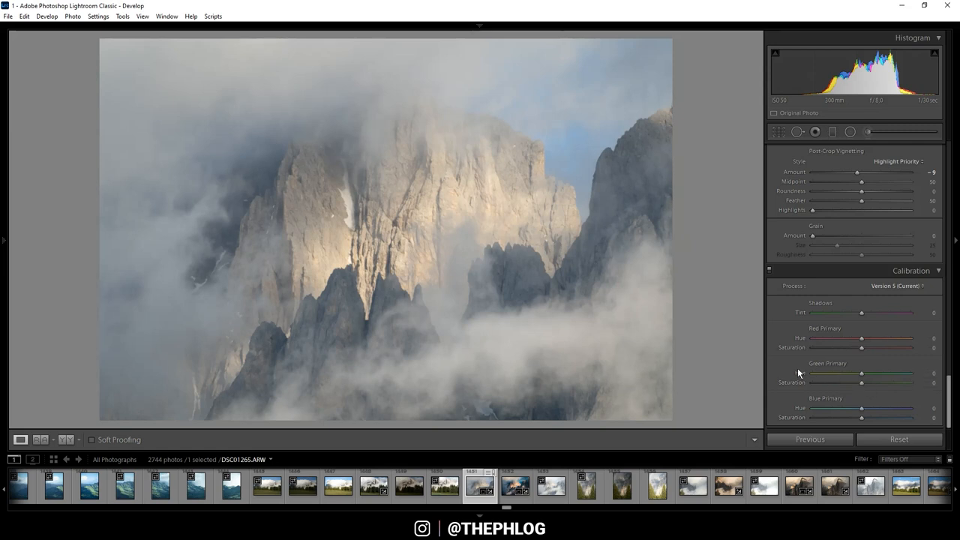
mouse_move(797, 379)
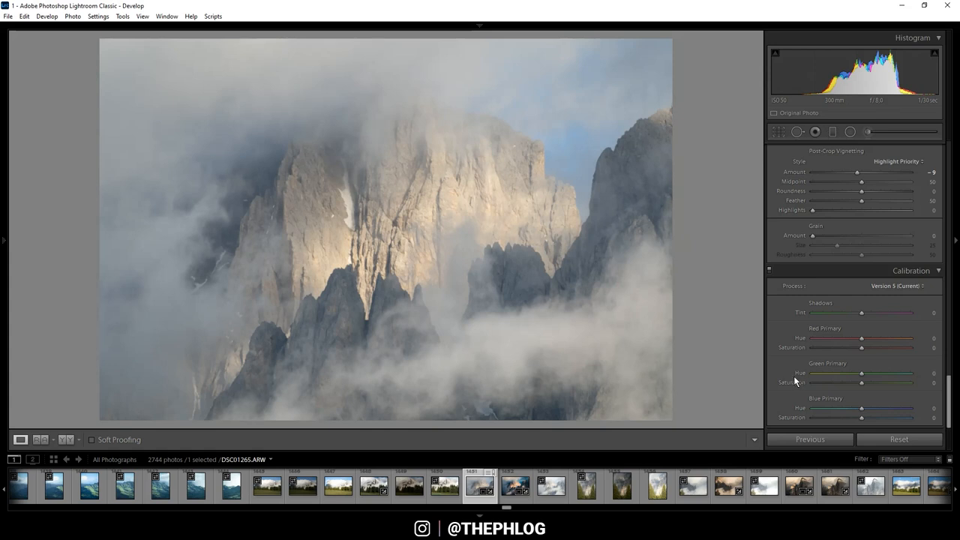
mouse_move(862, 345)
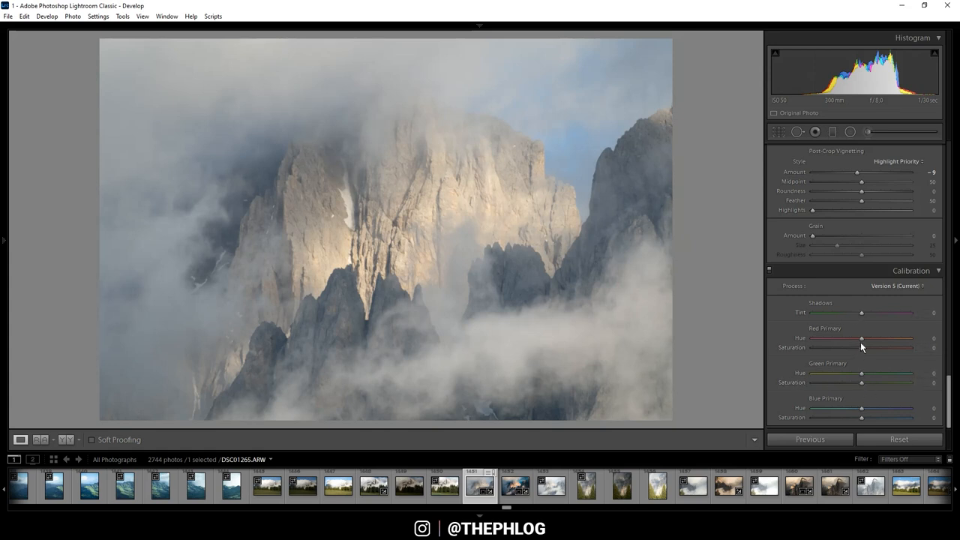
mouse_move(862, 418)
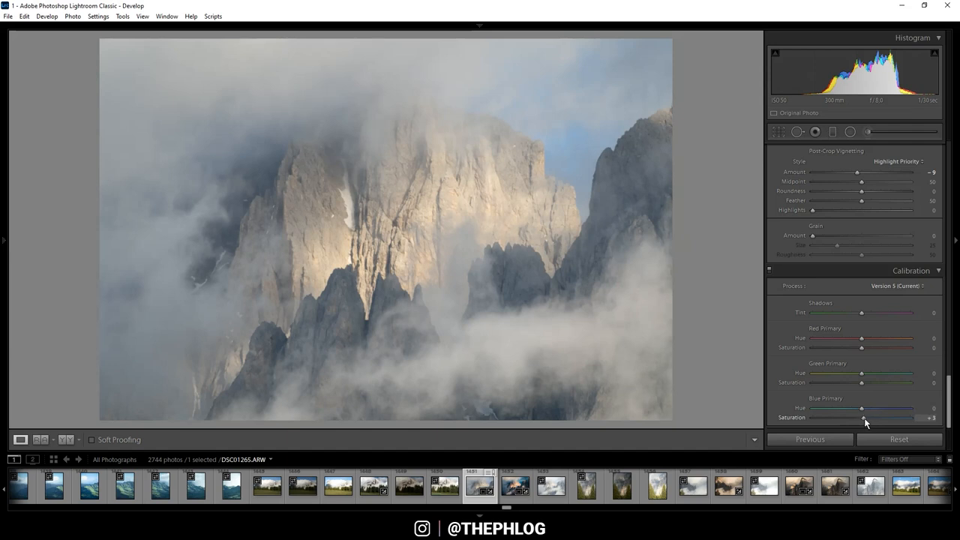
Step: Set Calibration Blue saturation +100, Green saturation −100, Red hue −33 and saturation −24
left_click_drag(863, 417, 910, 418)
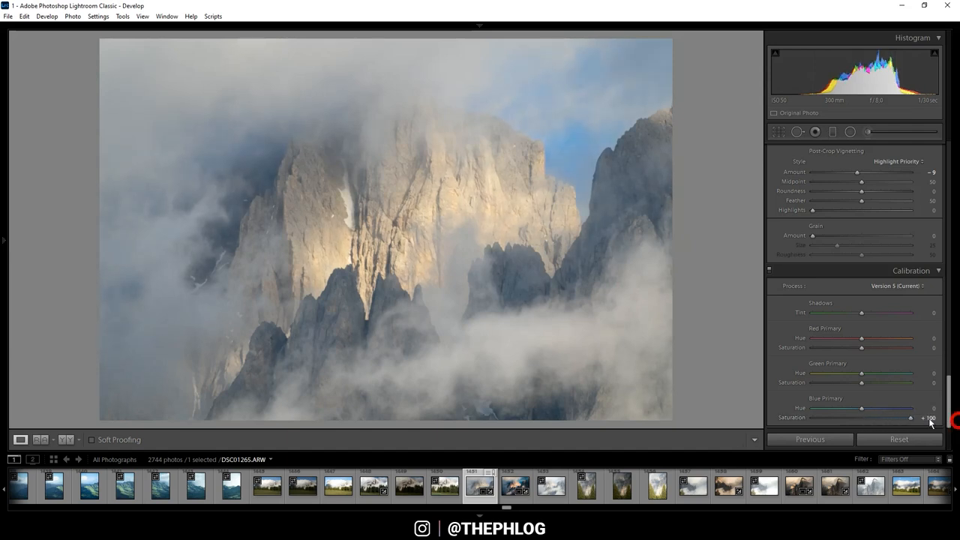
mouse_move(437, 224)
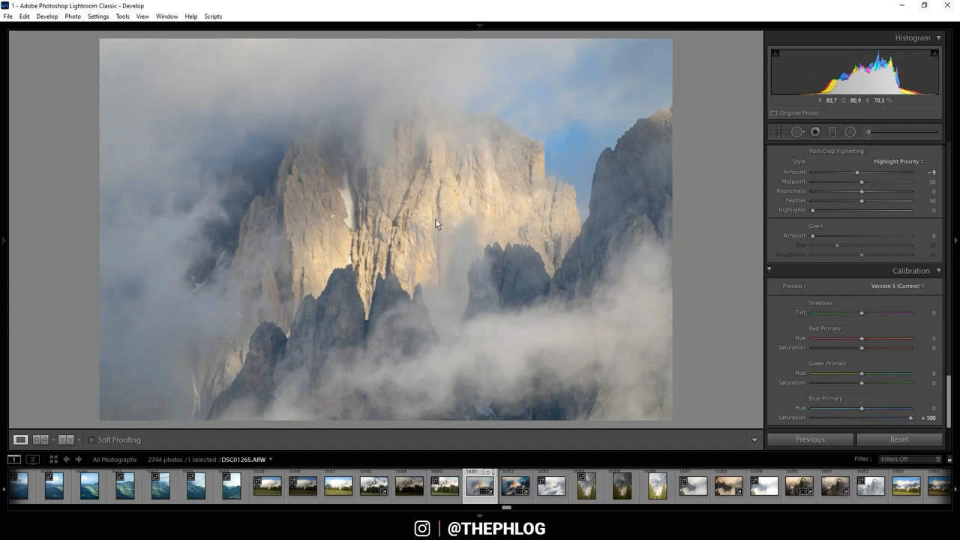
mouse_move(578, 159)
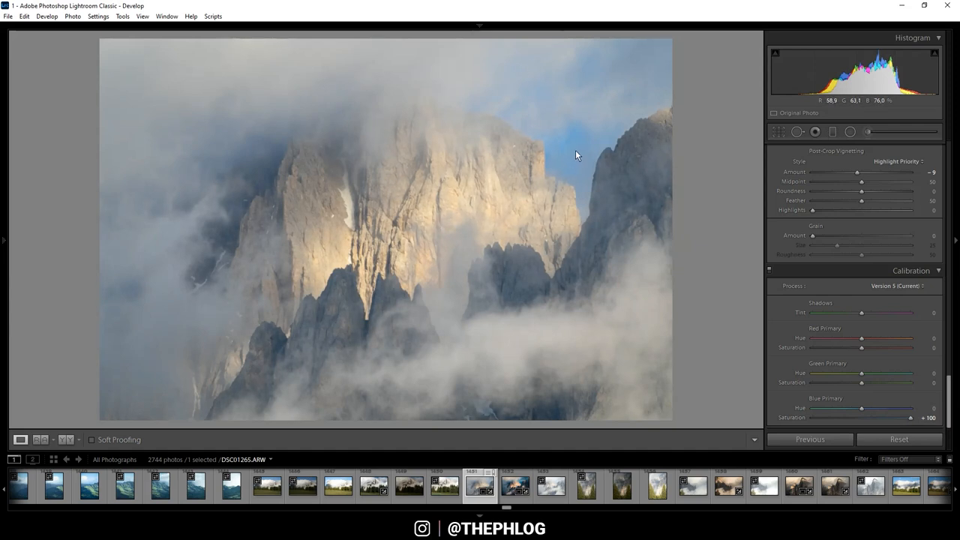
mouse_move(846, 379)
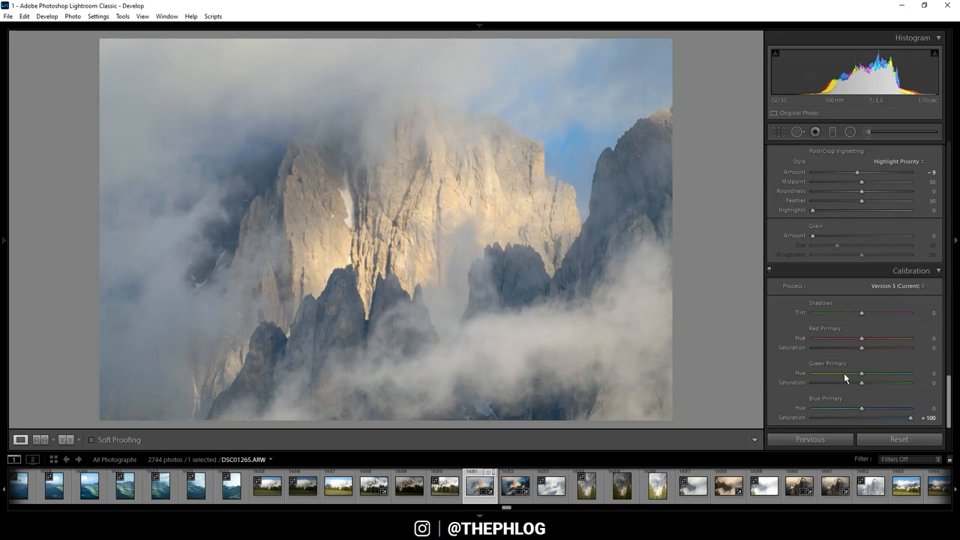
left_click_drag(863, 383, 860, 383)
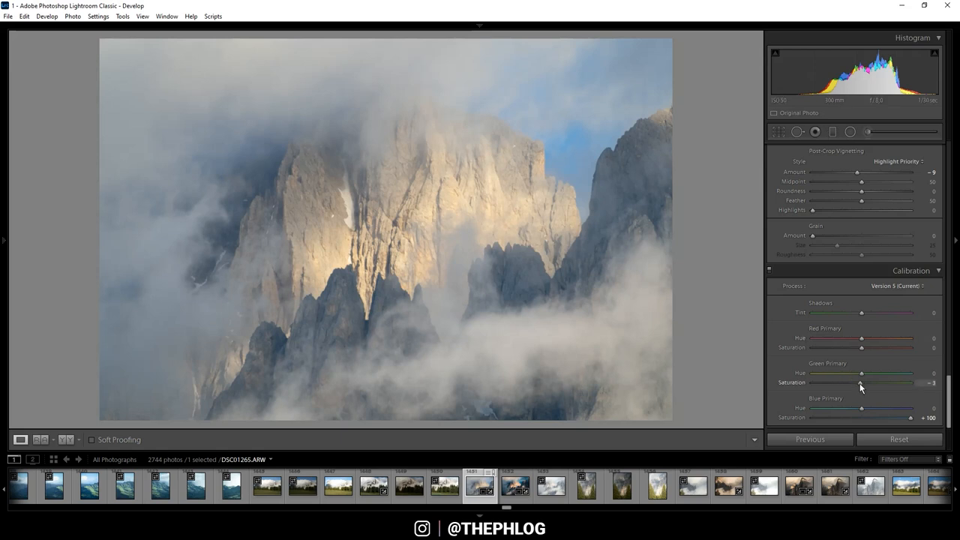
left_click_drag(860, 383, 812, 383)
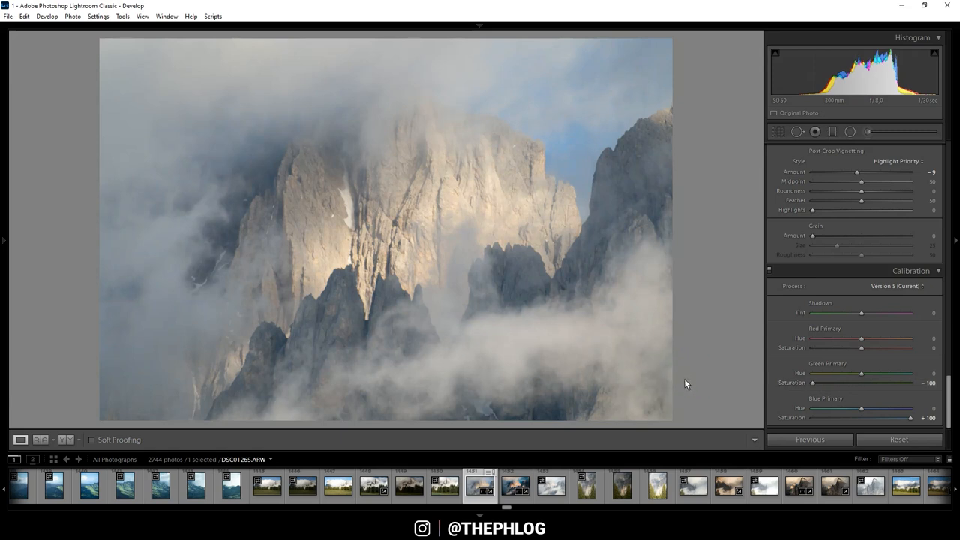
mouse_move(876, 357)
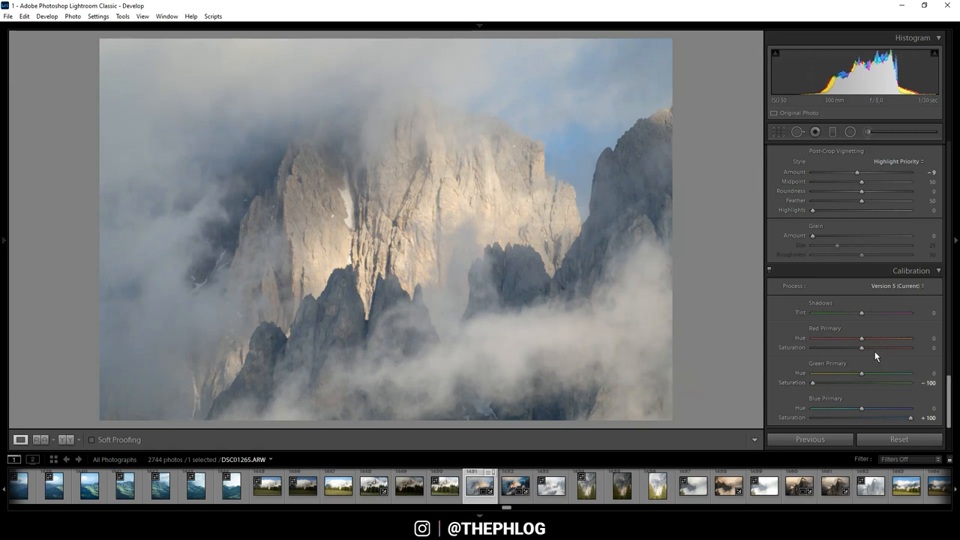
left_click_drag(863, 347, 851, 348)
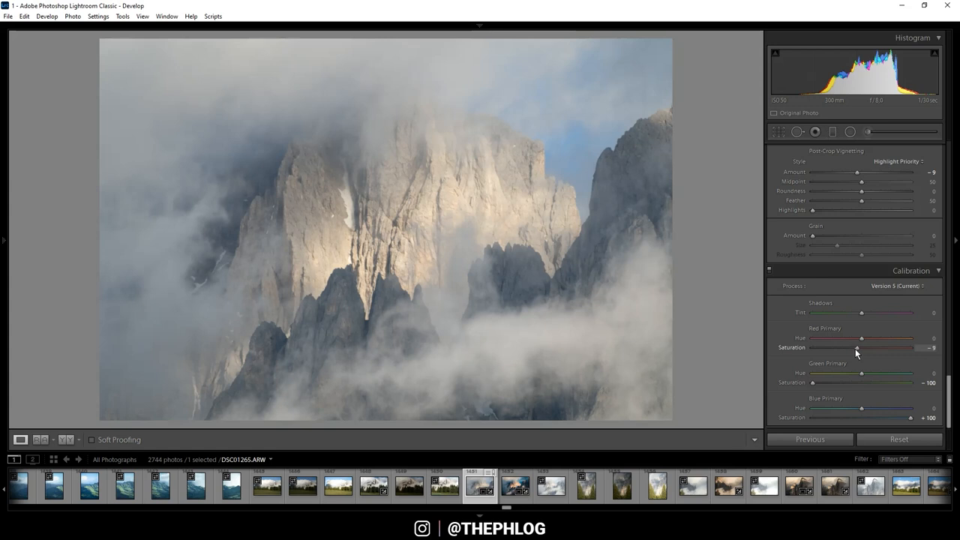
left_click_drag(863, 347, 850, 347)
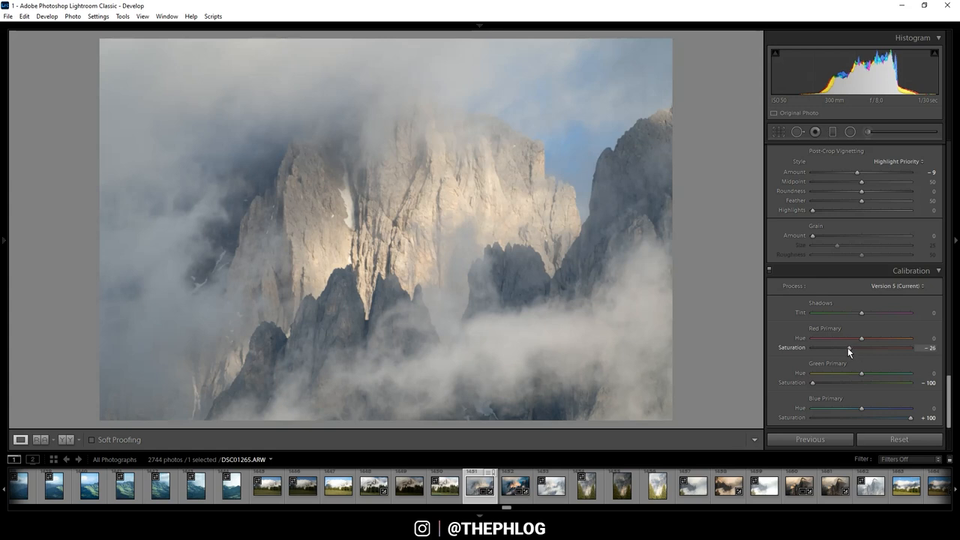
left_click_drag(862, 339, 850, 338)
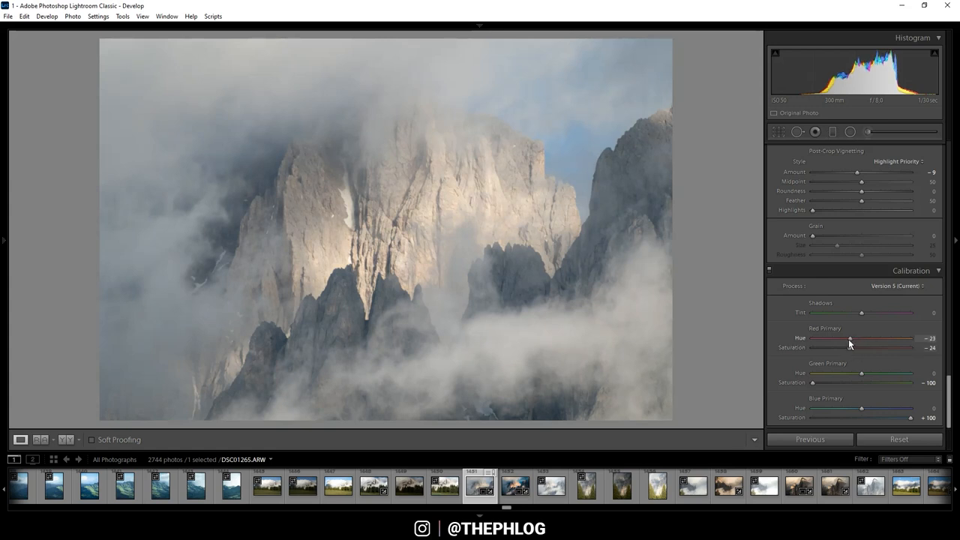
left_click_drag(852, 338, 845, 338)
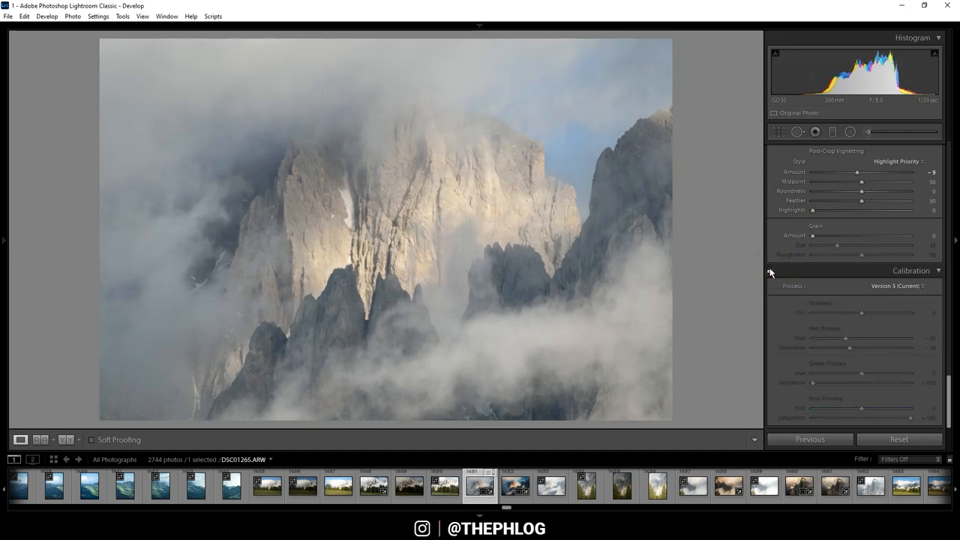
left_click(769, 270)
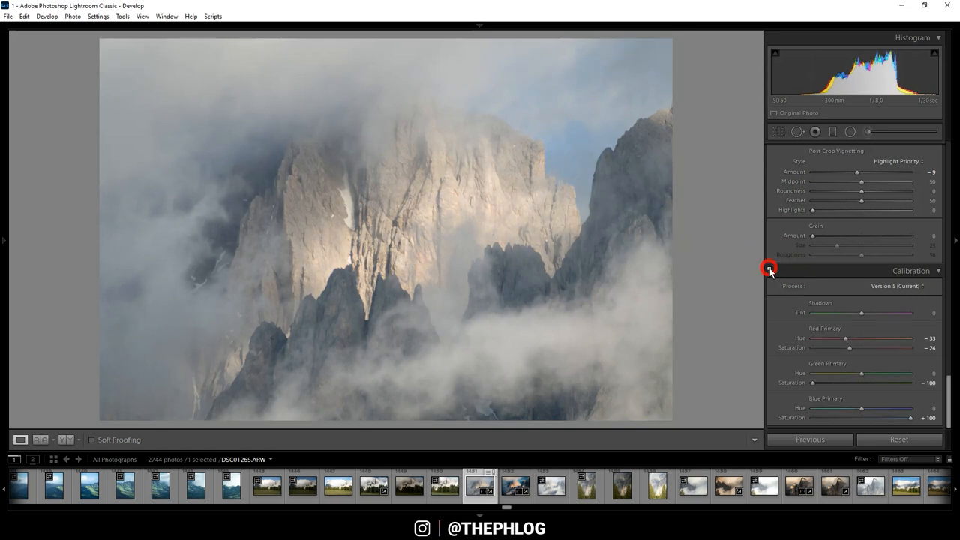
scroll("down", 3)
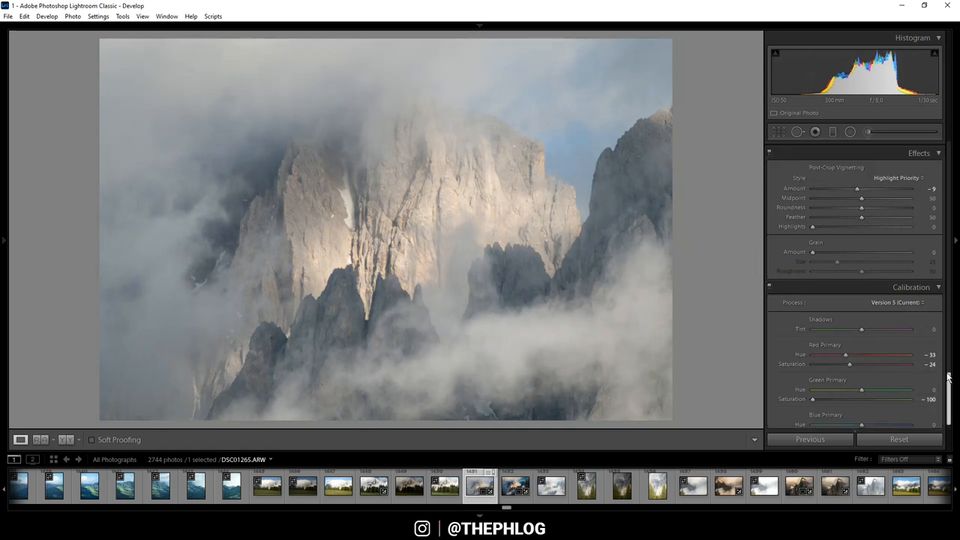
left_click(822, 181)
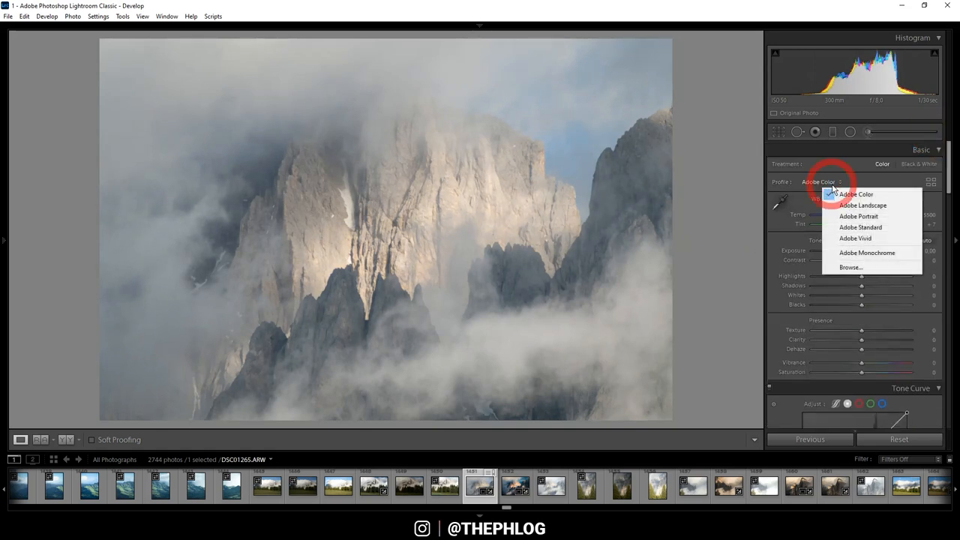
left_click(862, 204)
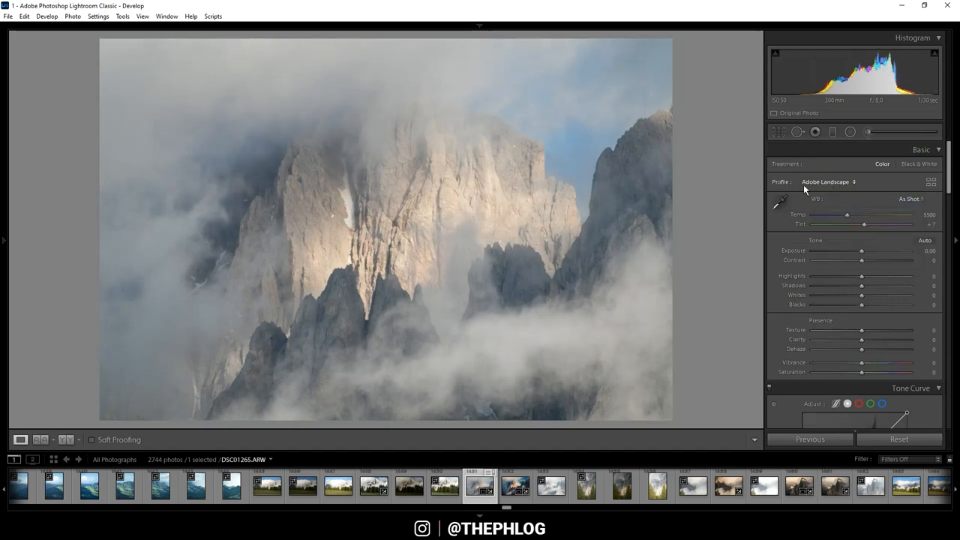
mouse_move(501, 315)
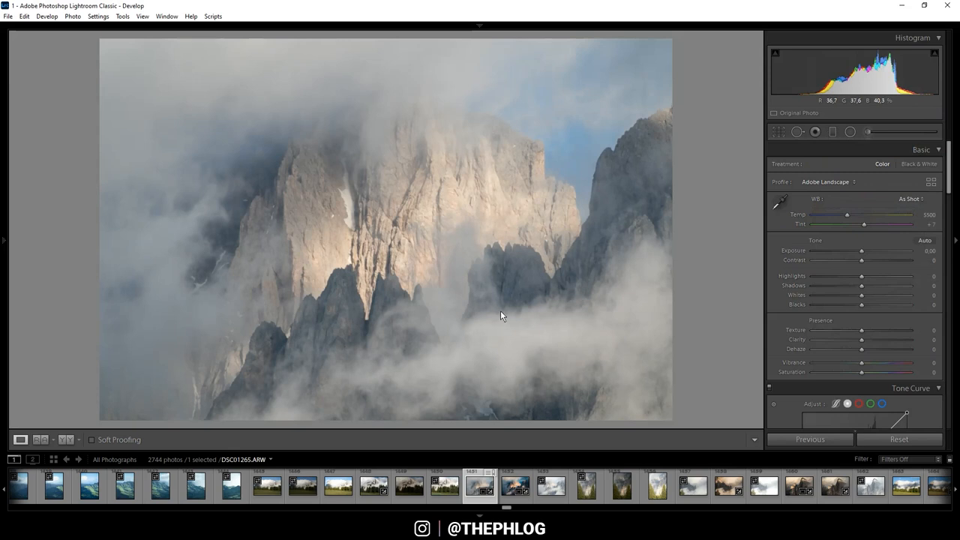
mouse_move(652, 251)
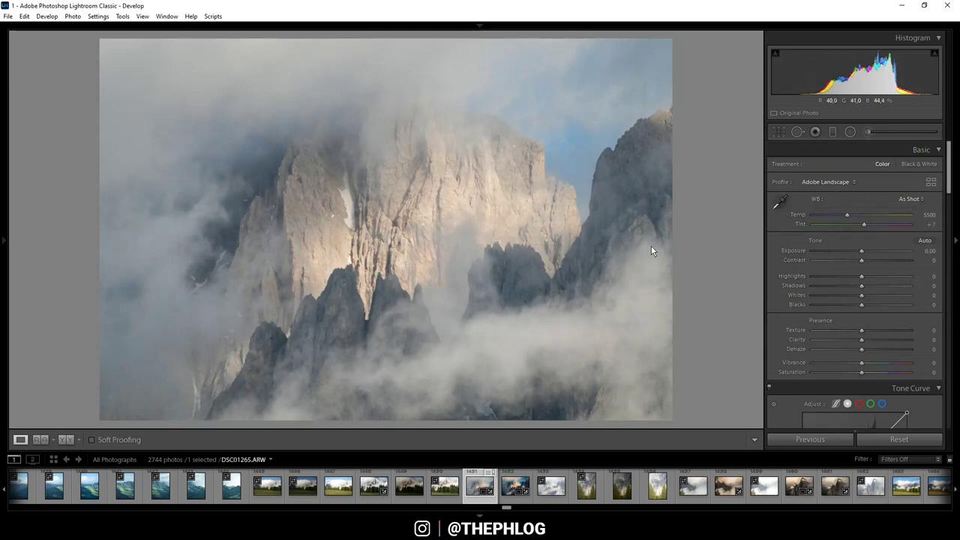
mouse_move(922, 203)
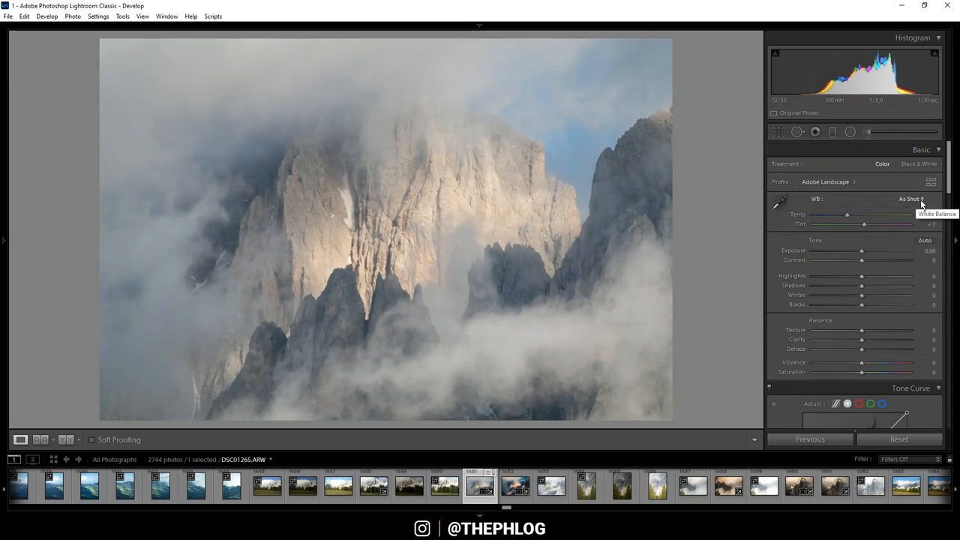
left_click(911, 199)
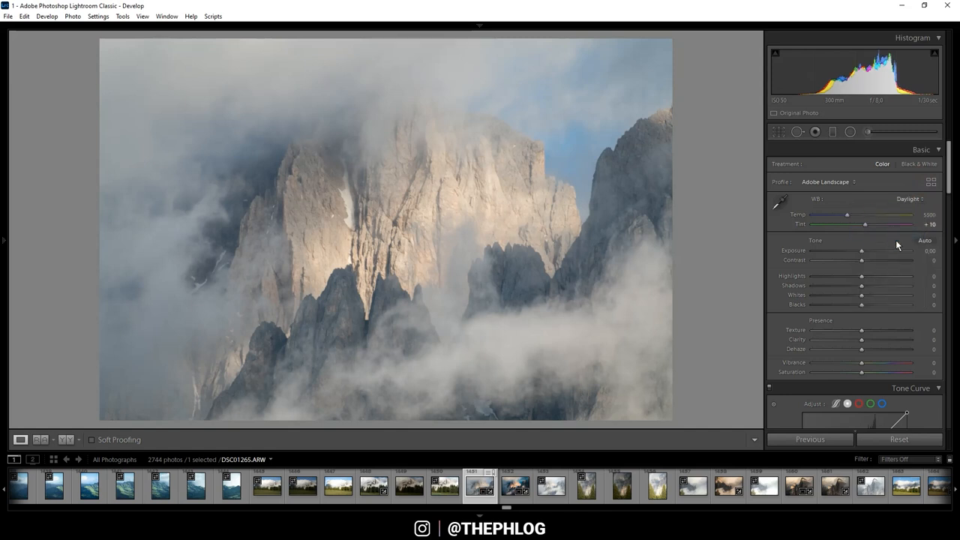
mouse_move(357, 193)
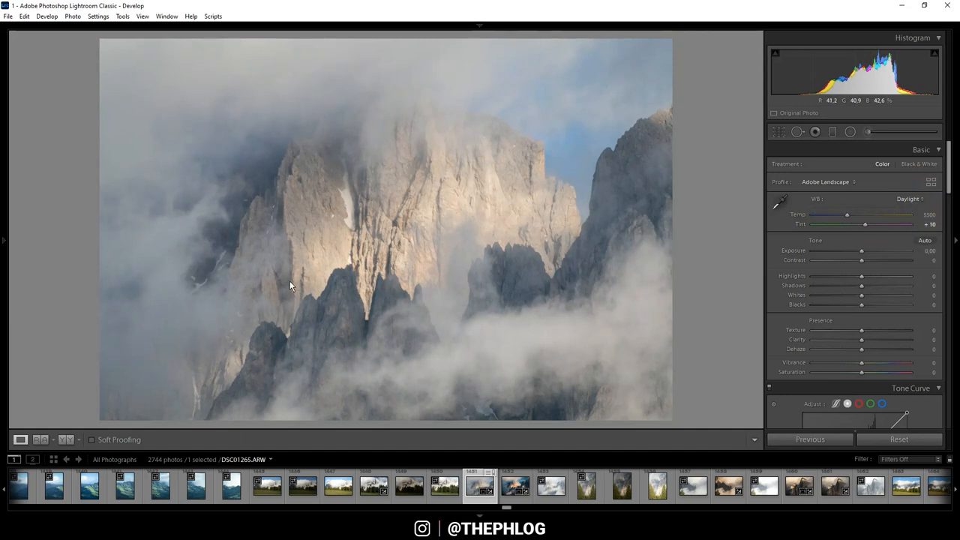
mouse_move(325, 222)
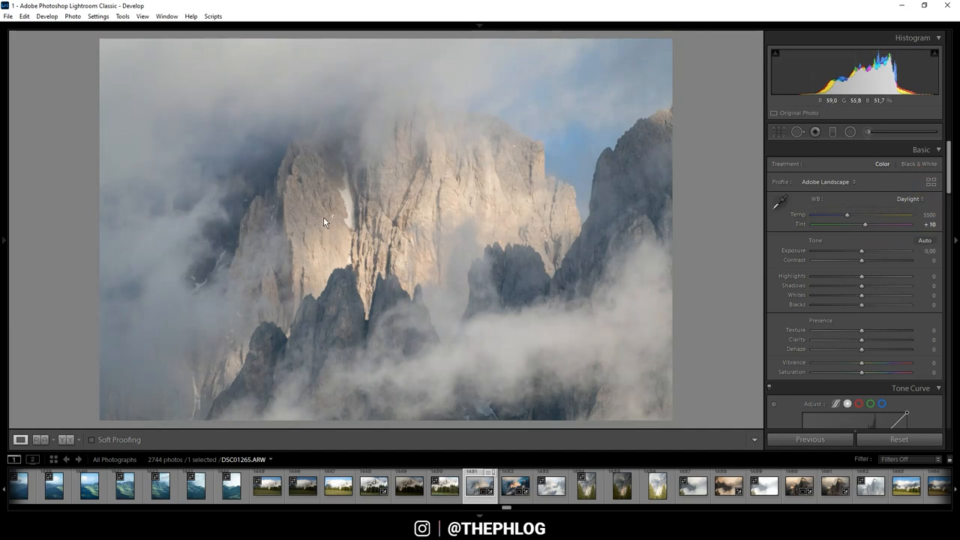
mouse_move(713, 271)
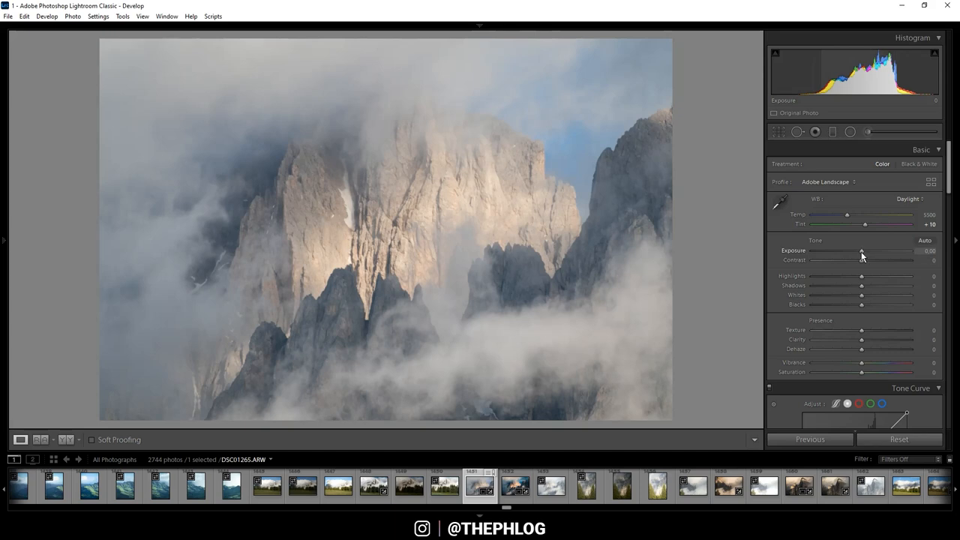
Step: Set Exposure −1.43, Highlights +17, Whites +61 and Shadows −62
left_click_drag(861, 251, 856, 251)
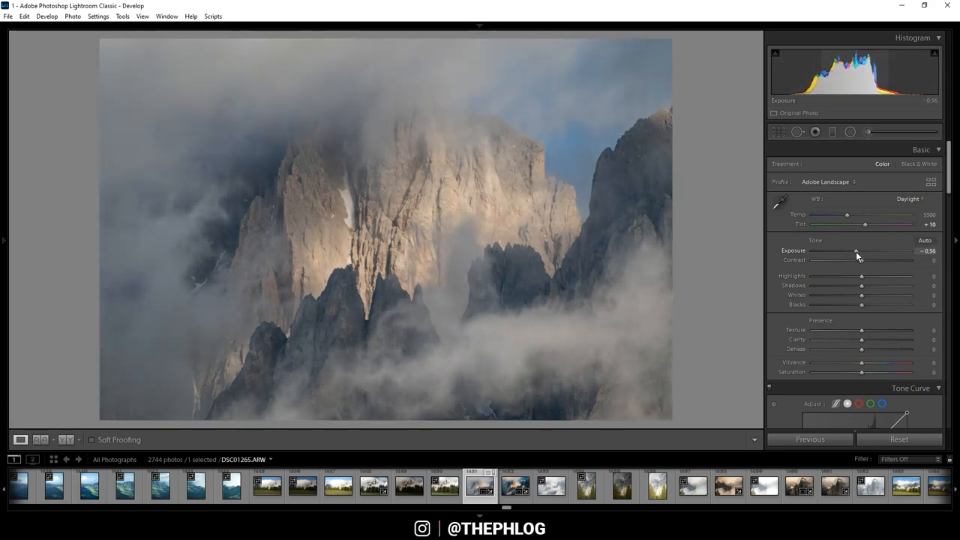
left_click_drag(858, 251, 854, 251)
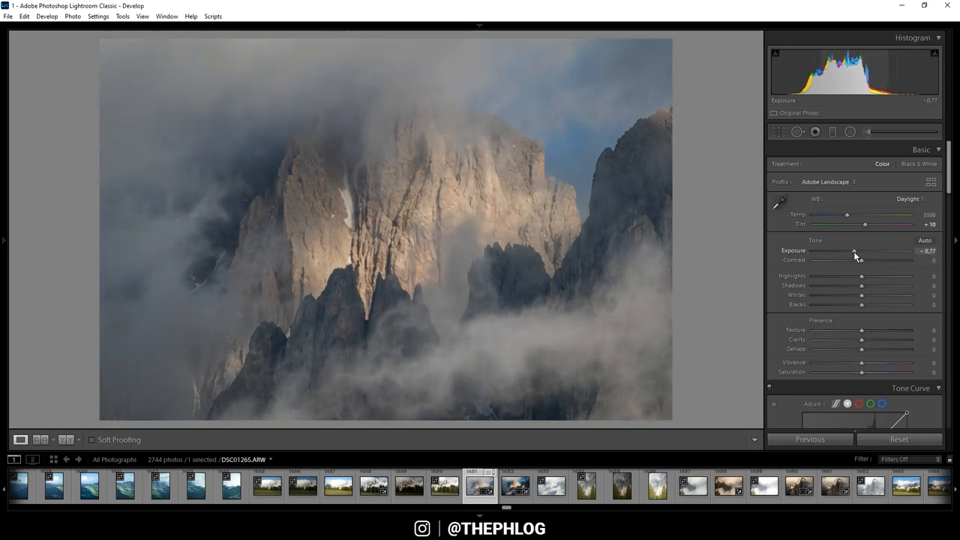
left_click_drag(854, 251, 846, 251)
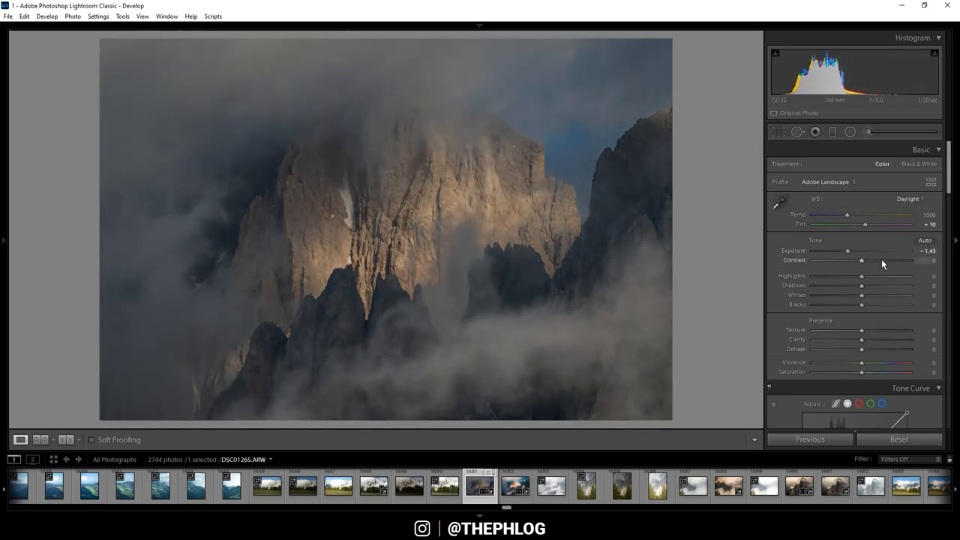
mouse_move(473, 209)
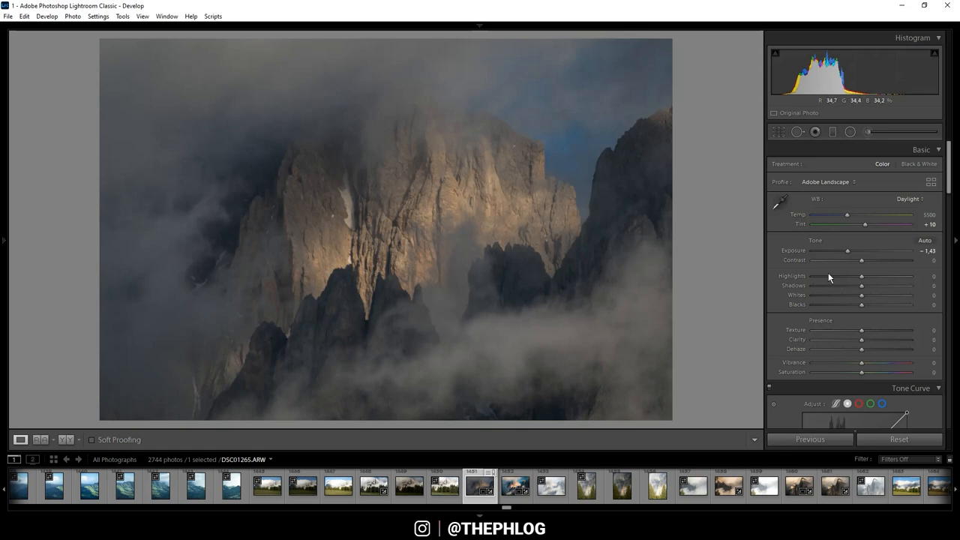
mouse_move(861, 280)
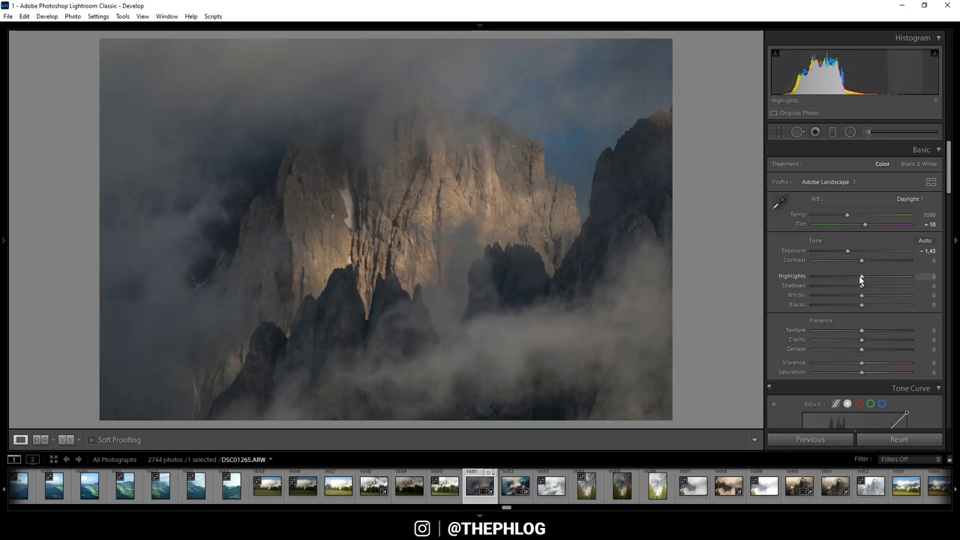
left_click_drag(861, 277, 870, 277)
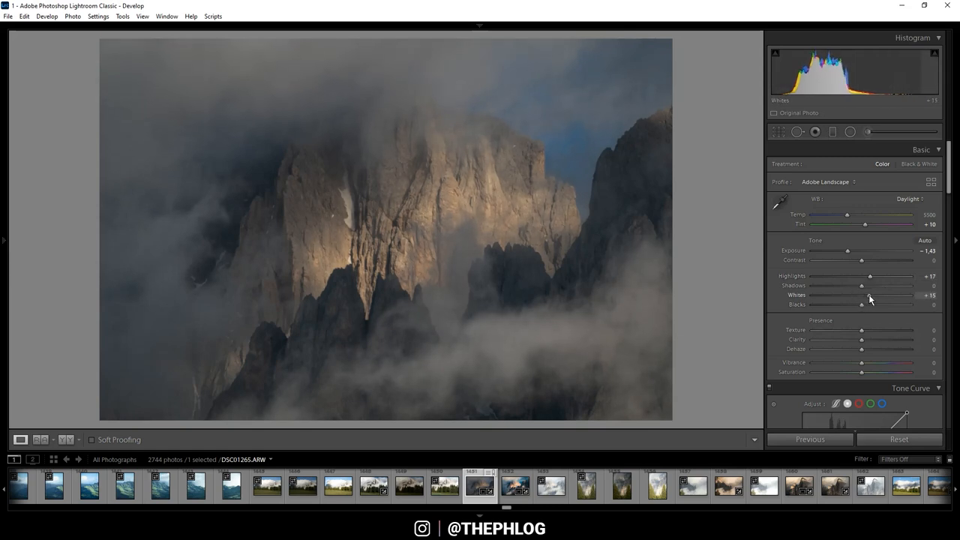
left_click_drag(861, 304, 891, 305)
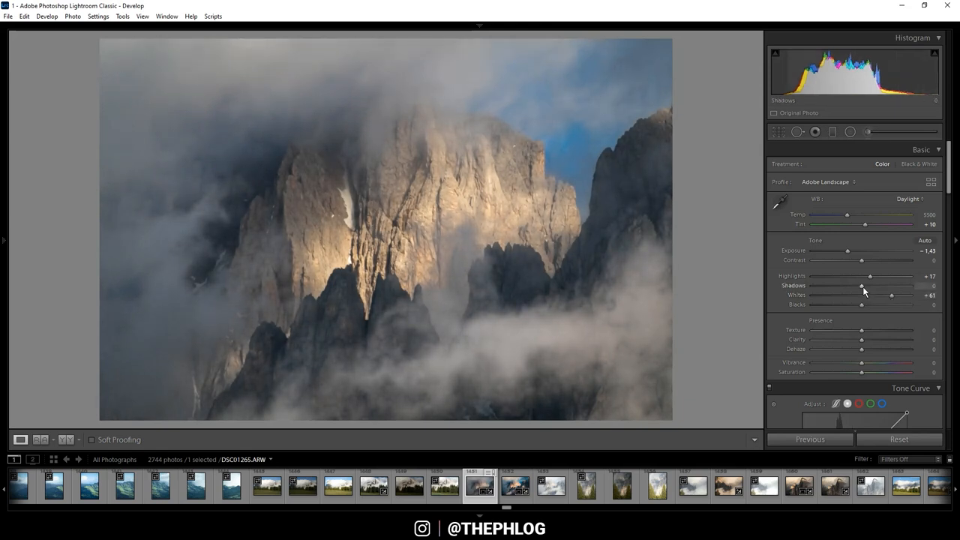
left_click_drag(892, 295, 832, 286)
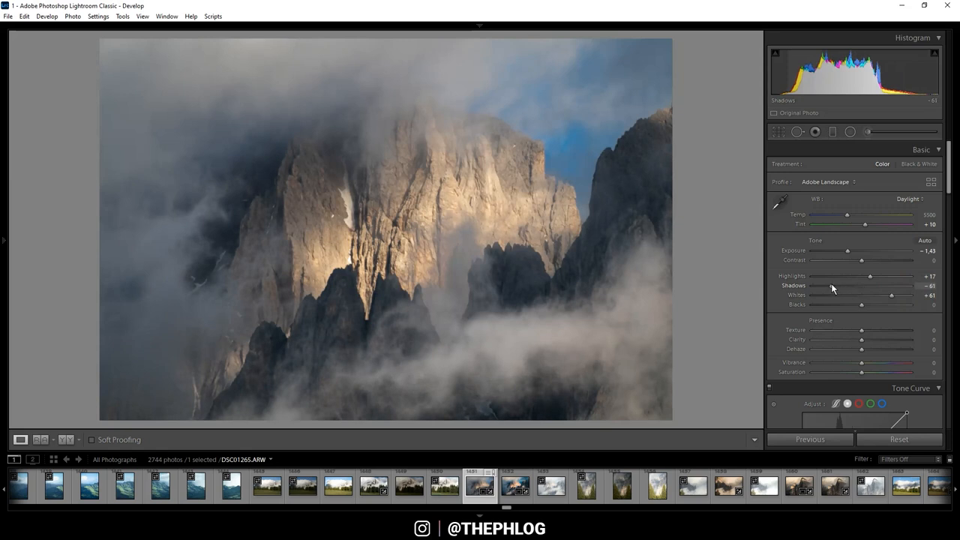
left_click_drag(833, 286, 831, 286)
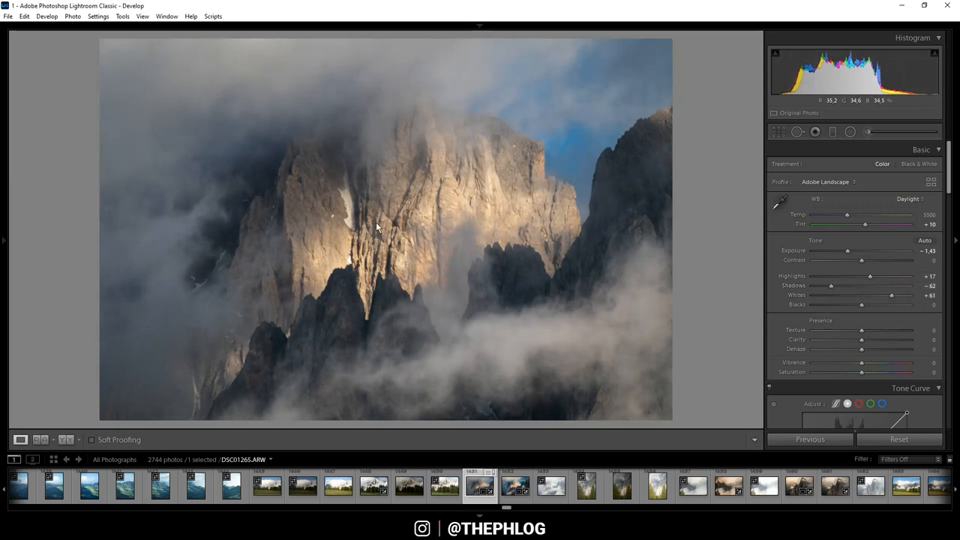
mouse_move(838, 267)
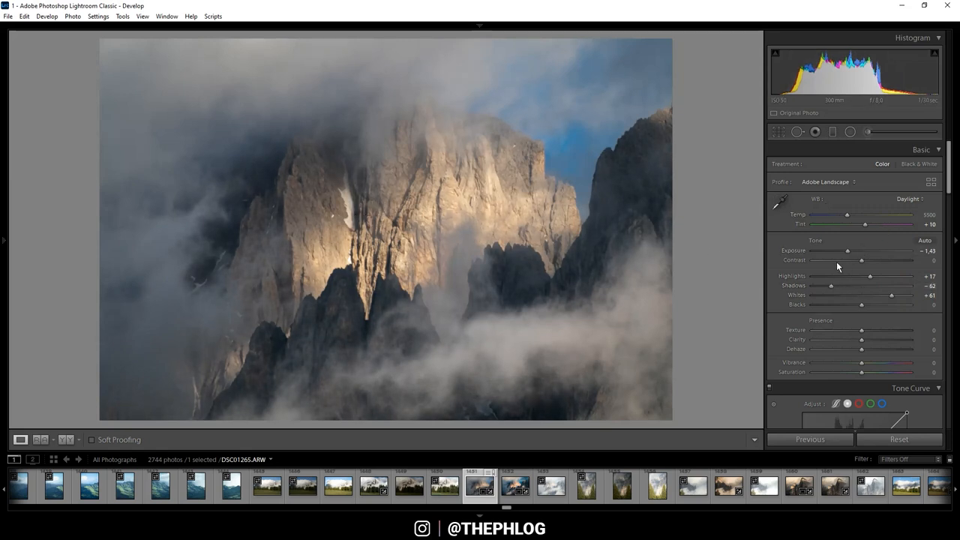
Step: Raise Contrast to +46
left_click_drag(861, 260, 864, 261)
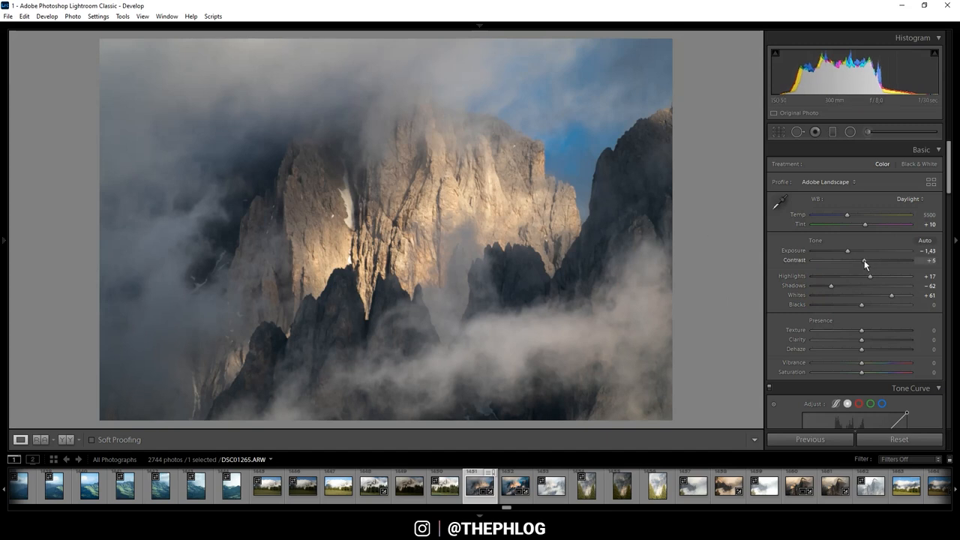
left_click_drag(865, 260, 870, 261)
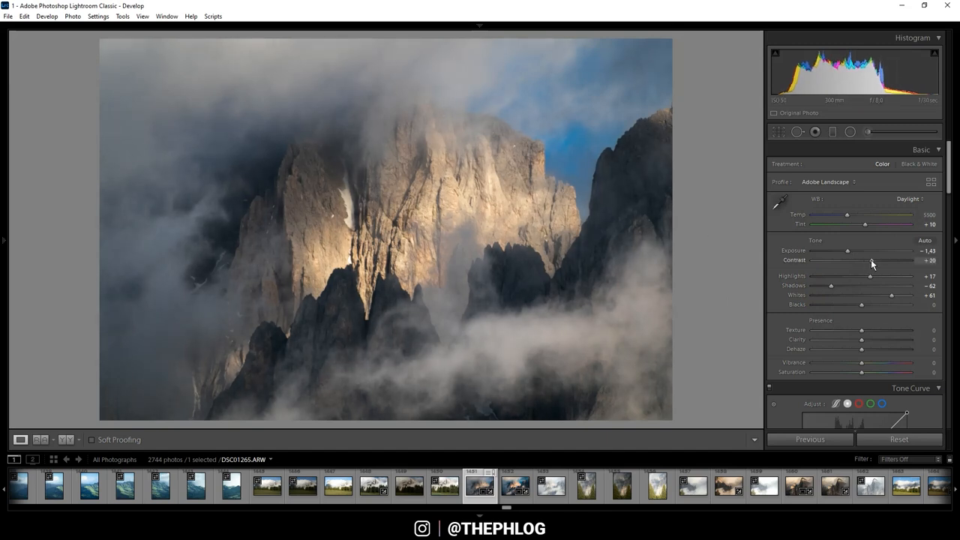
left_click_drag(870, 260, 878, 260)
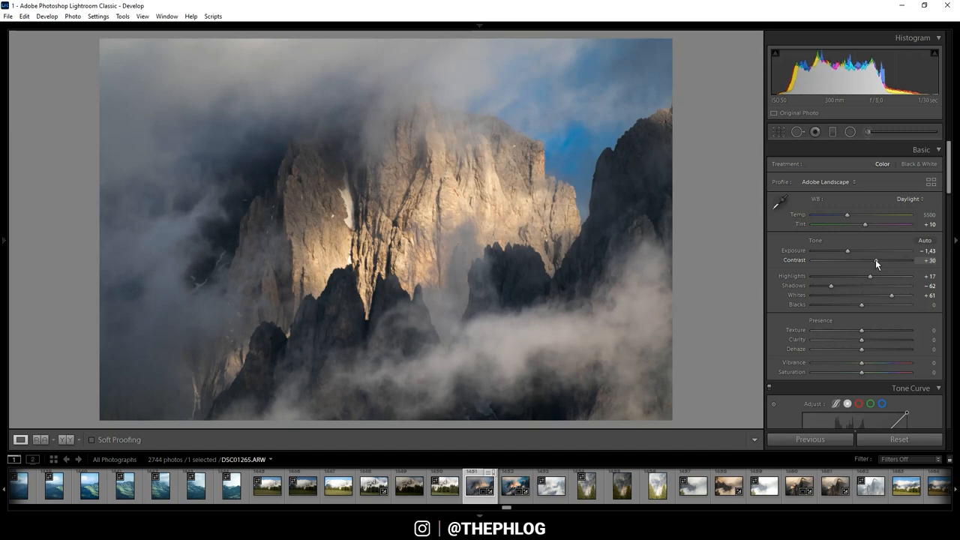
left_click_drag(863, 260, 877, 260)
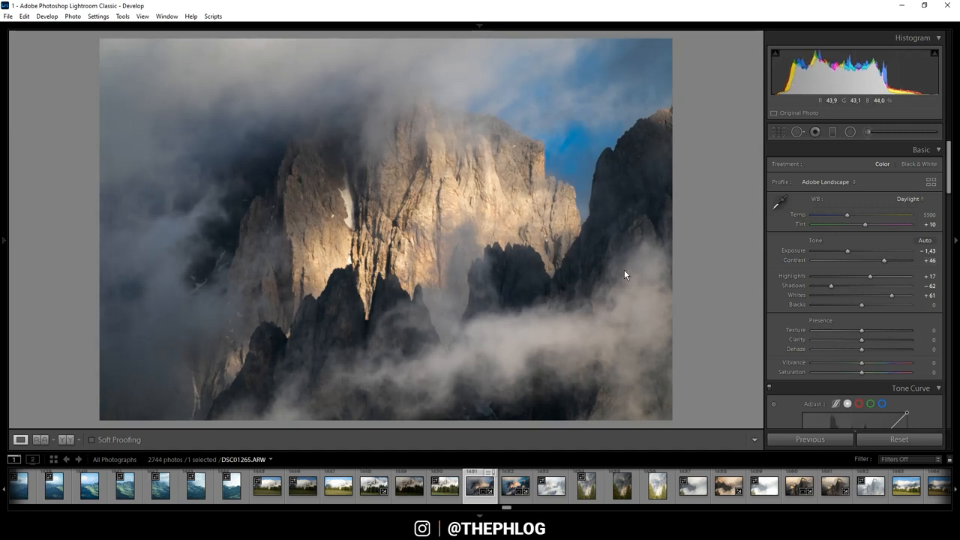
mouse_move(335, 183)
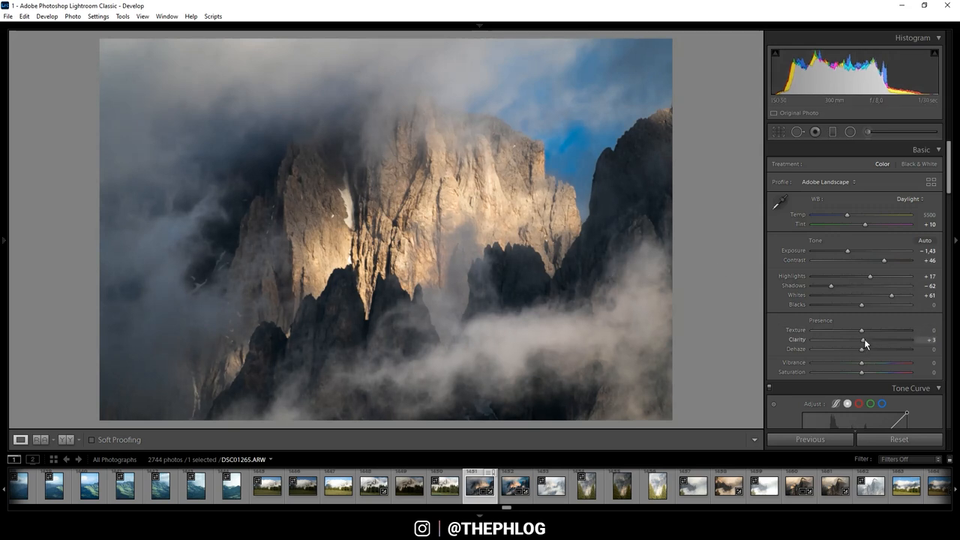
Step: Set Presence Clarity to +18, Texture to −5 and Saturation to −8
left_click_drag(862, 339, 866, 339)
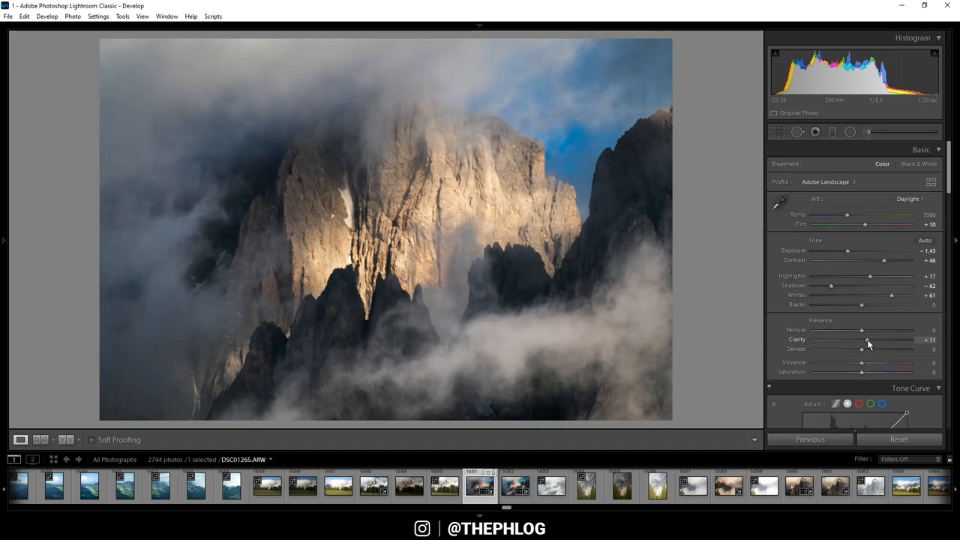
left_click_drag(861, 340, 869, 340)
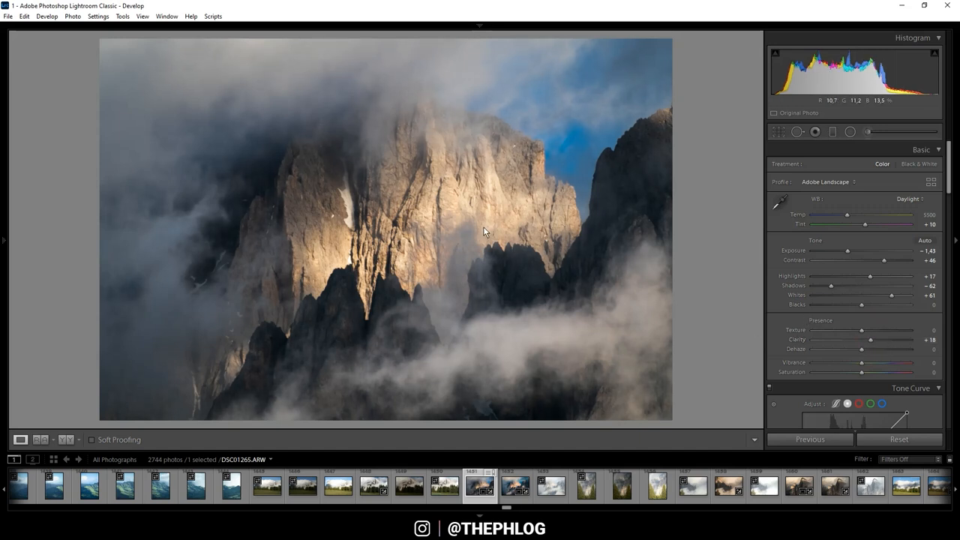
mouse_move(863, 334)
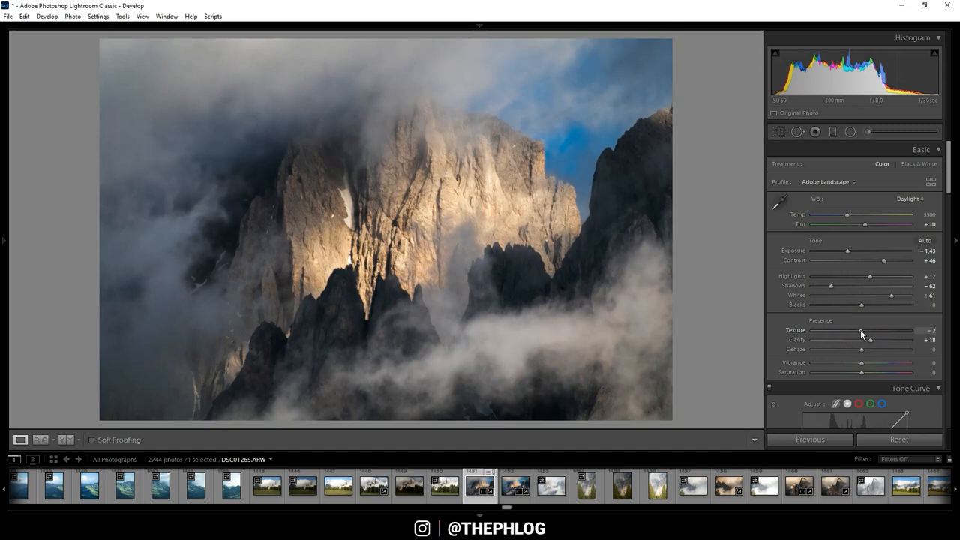
left_click_drag(868, 330, 859, 331)
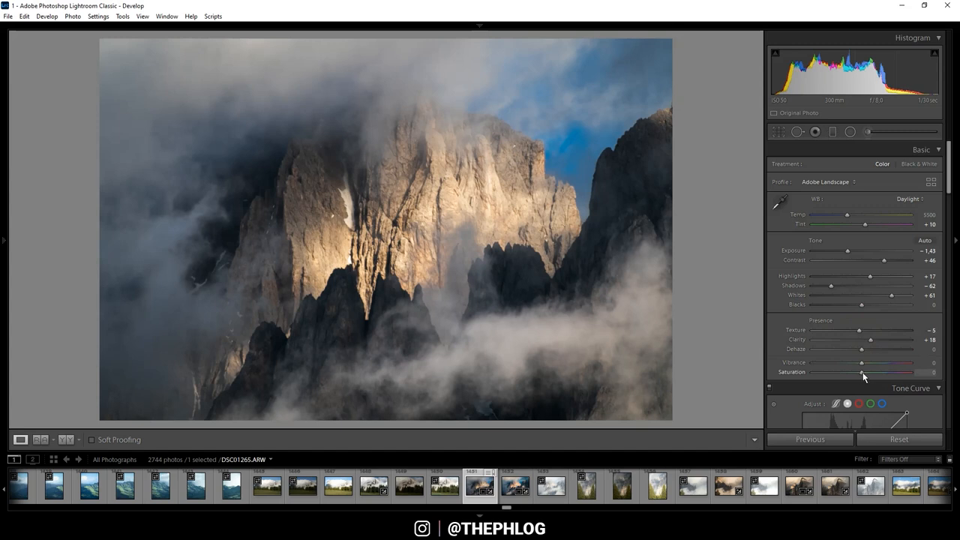
left_click_drag(878, 373, 859, 373)
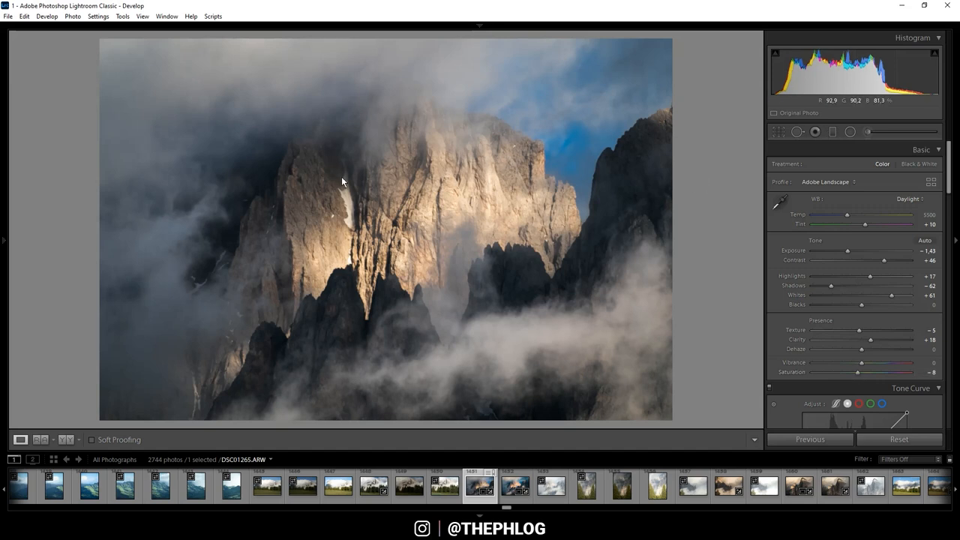
mouse_move(483, 149)
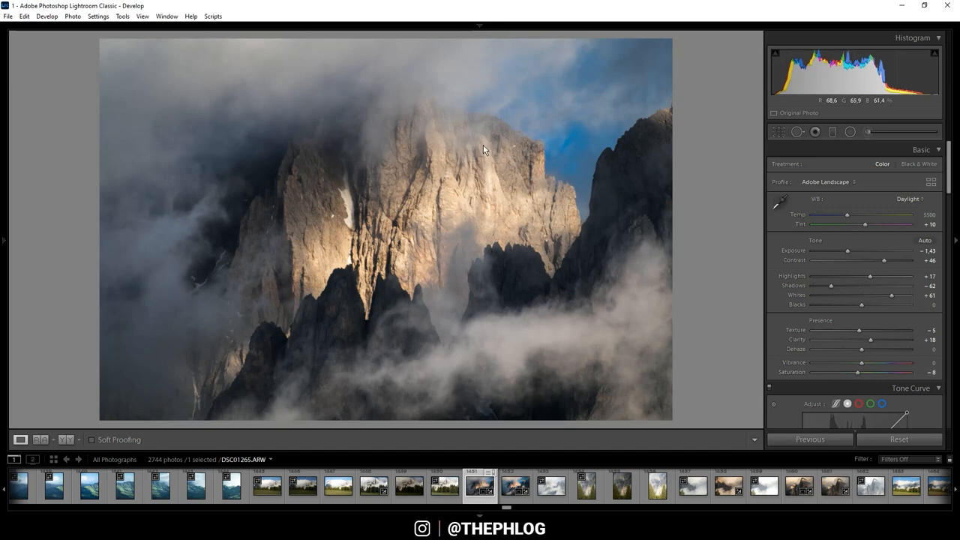
Step: Add a Graduated Filter from the left with Exposure at −0.30
left_click(798, 131)
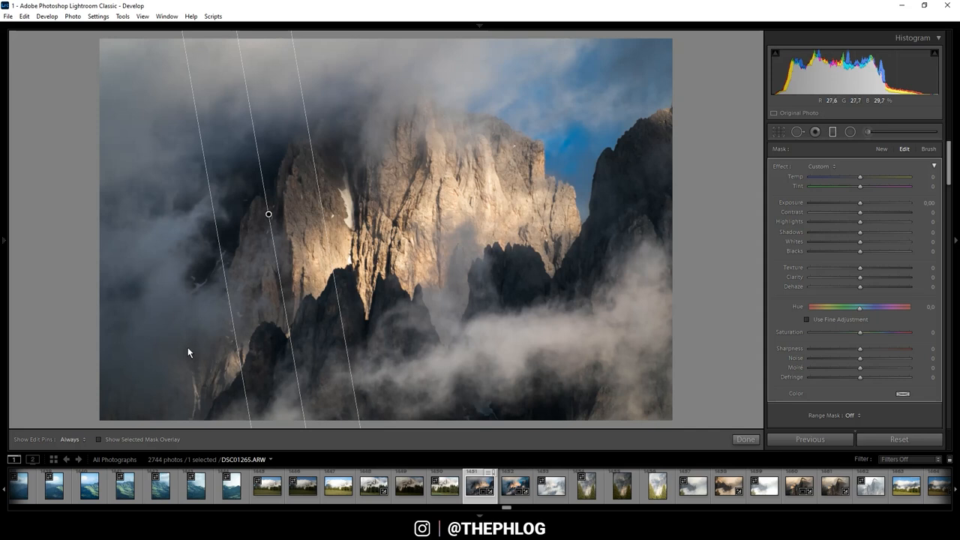
mouse_move(505, 226)
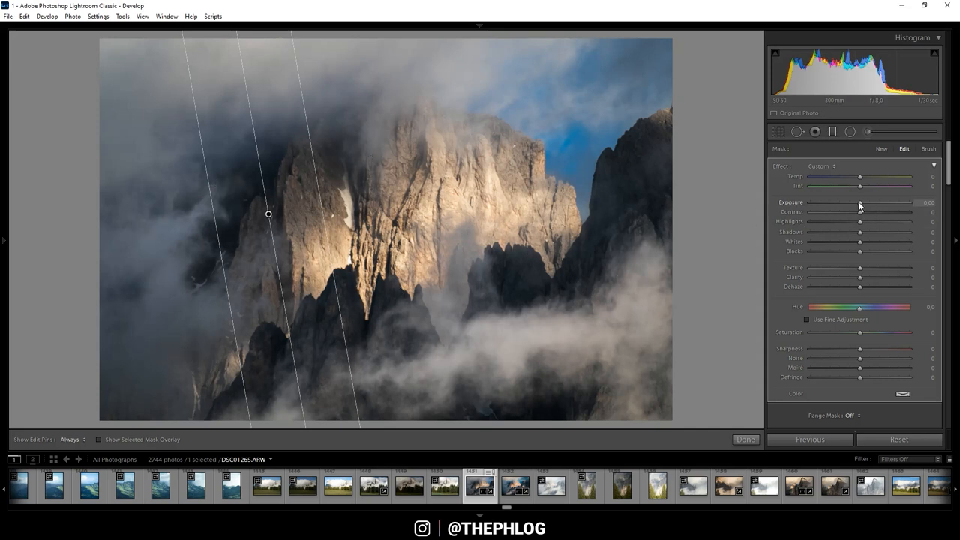
left_click_drag(863, 202, 859, 202)
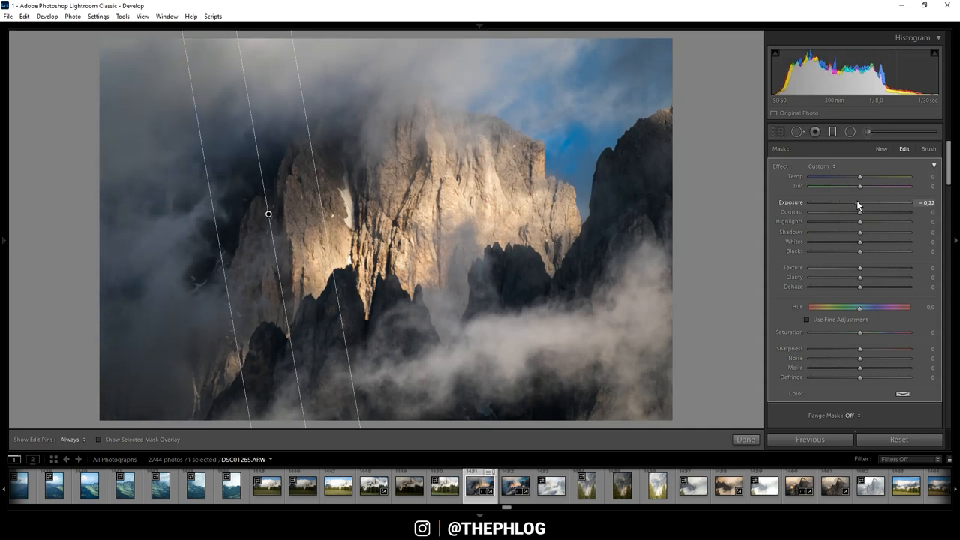
left_click_drag(861, 202, 854, 203)
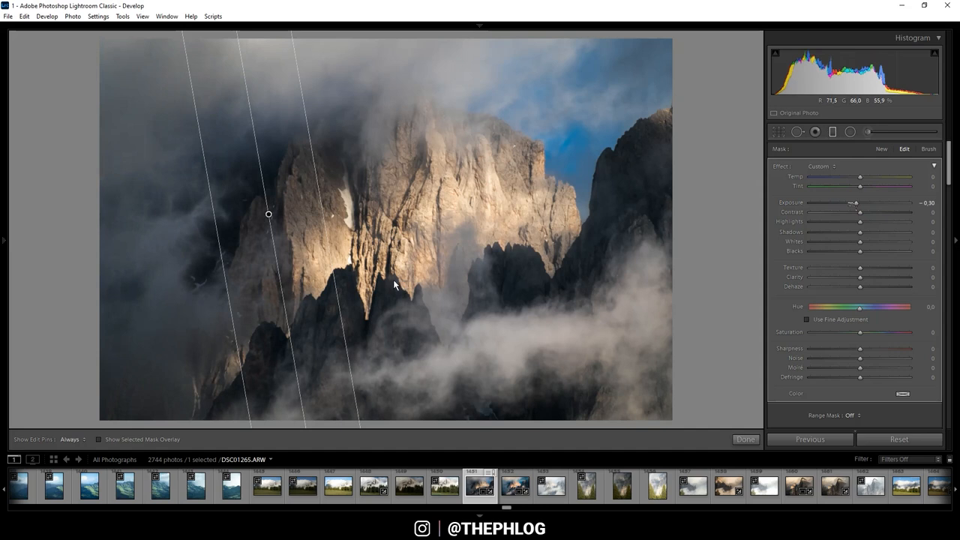
mouse_move(582, 216)
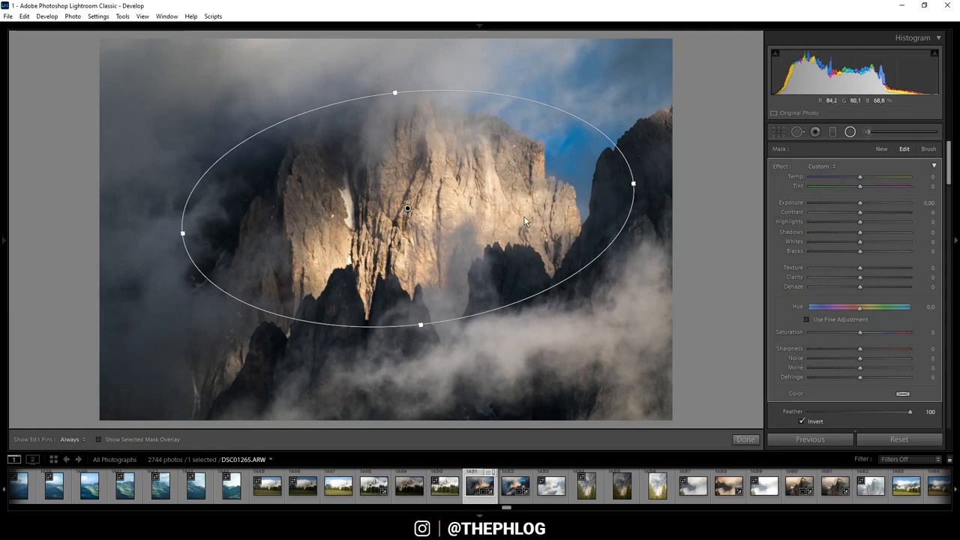
mouse_move(660, 252)
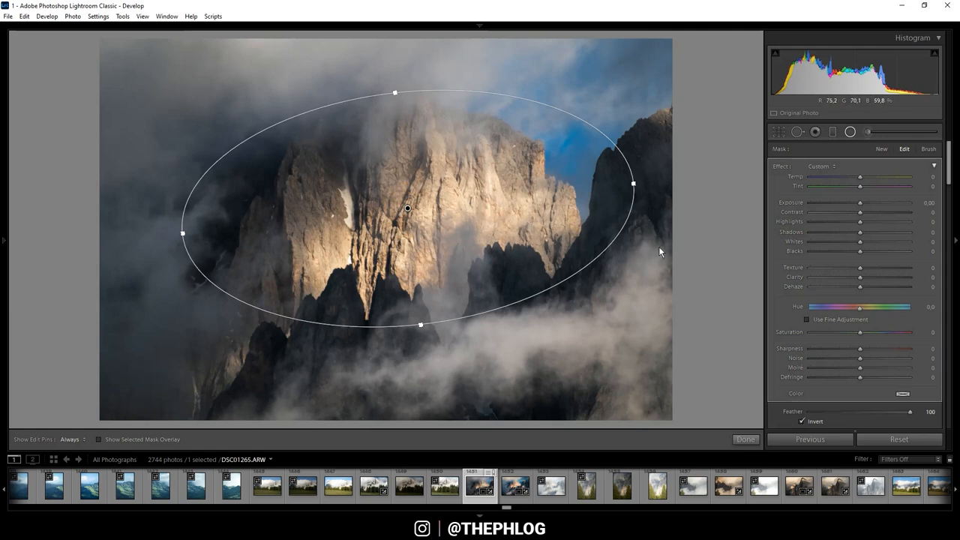
mouse_move(863, 255)
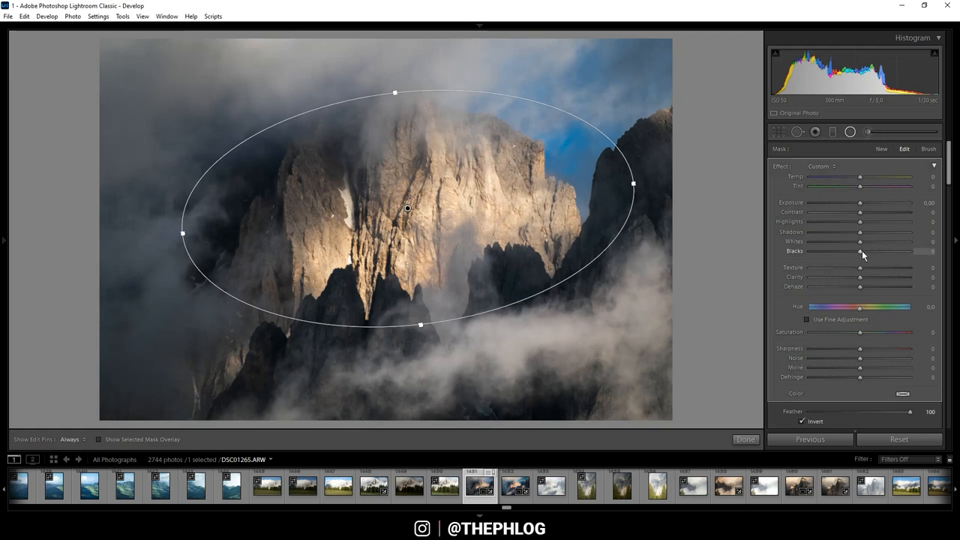
Step: Set the inverted radial filter's Blacks to +24 and Dehaze to −8
left_click_drag(860, 251, 873, 251)
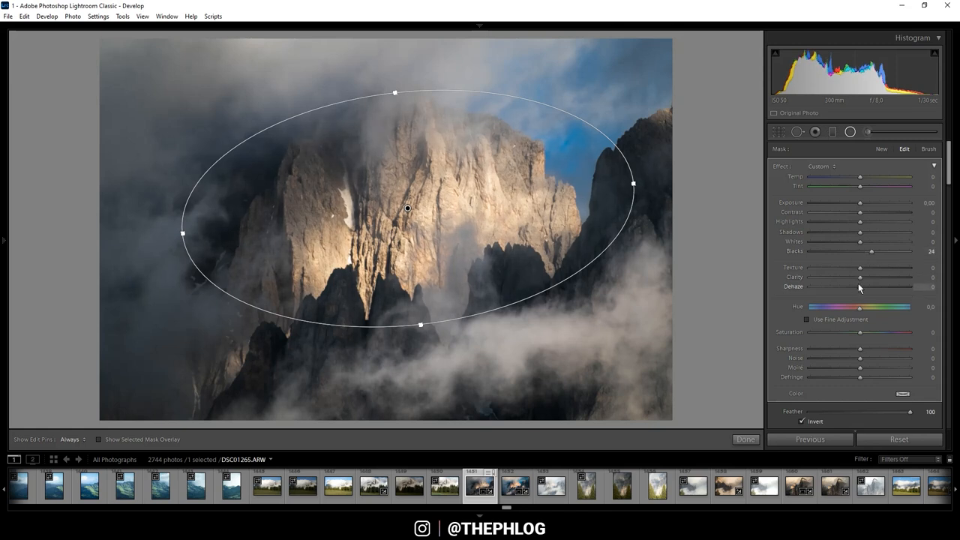
left_click_drag(861, 287, 852, 287)
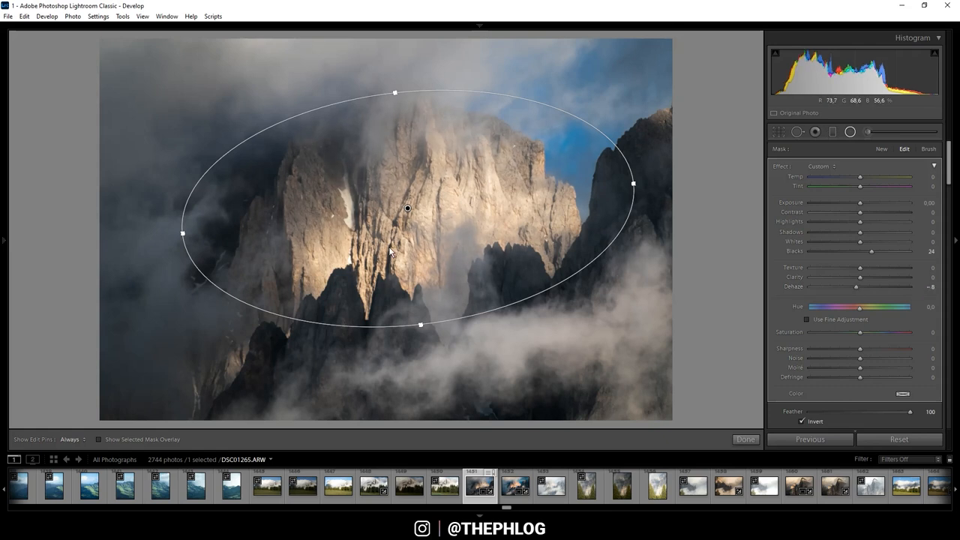
mouse_move(550, 191)
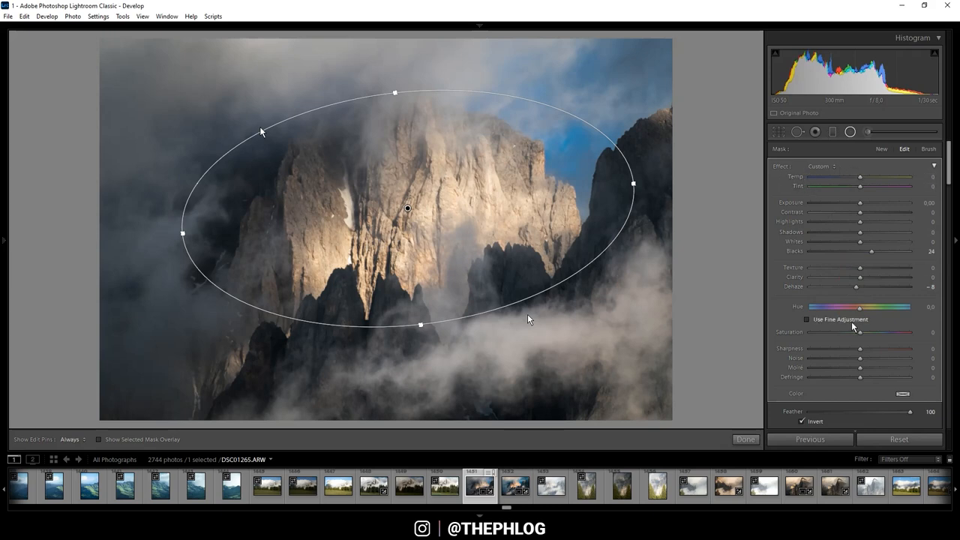
scroll("down", 3)
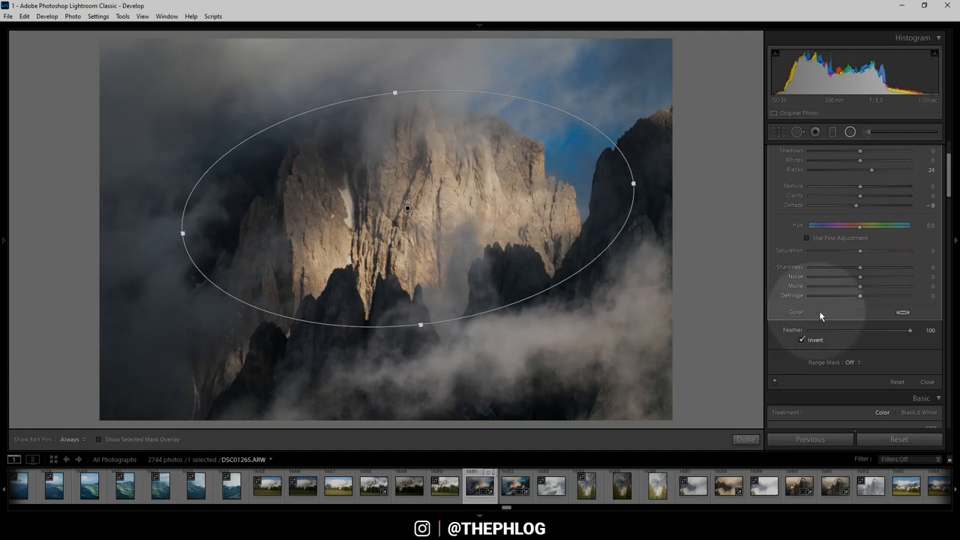
mouse_move(903, 313)
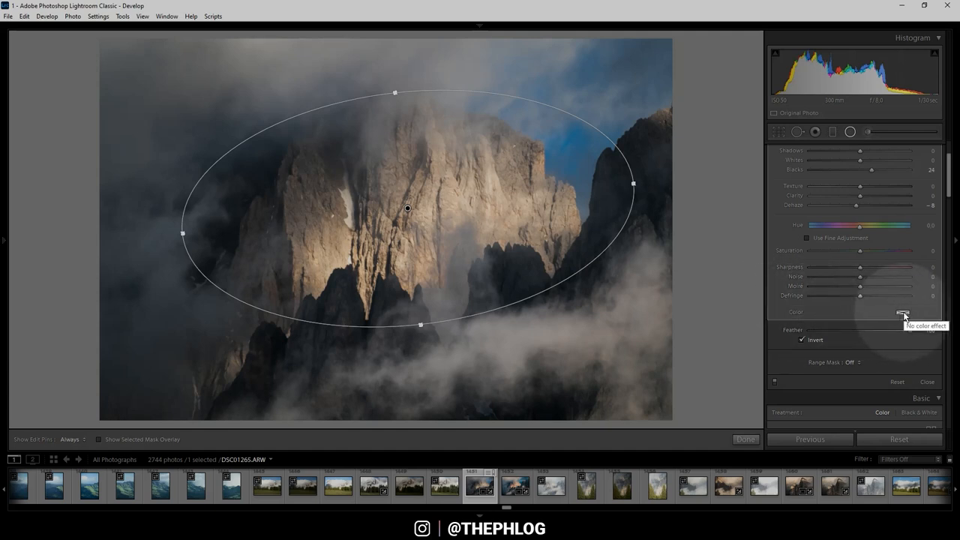
Step: Tint the radial filter warm with colour hue 39 and saturation 37
left_click(904, 314)
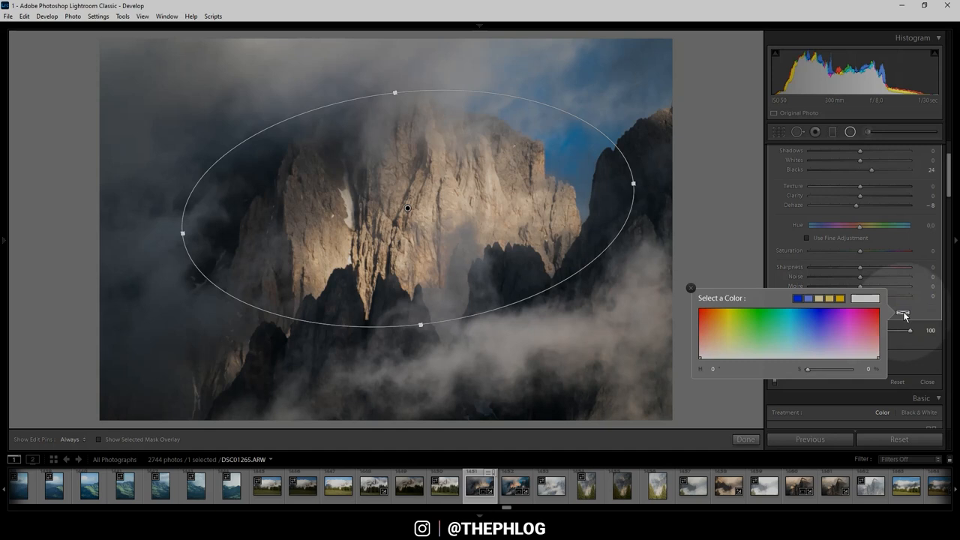
left_click(714, 353)
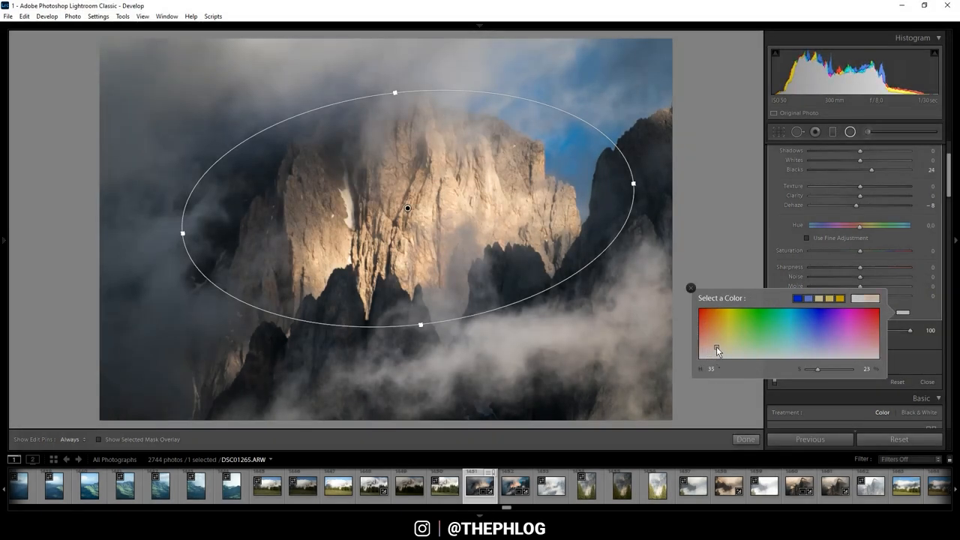
left_click(718, 351)
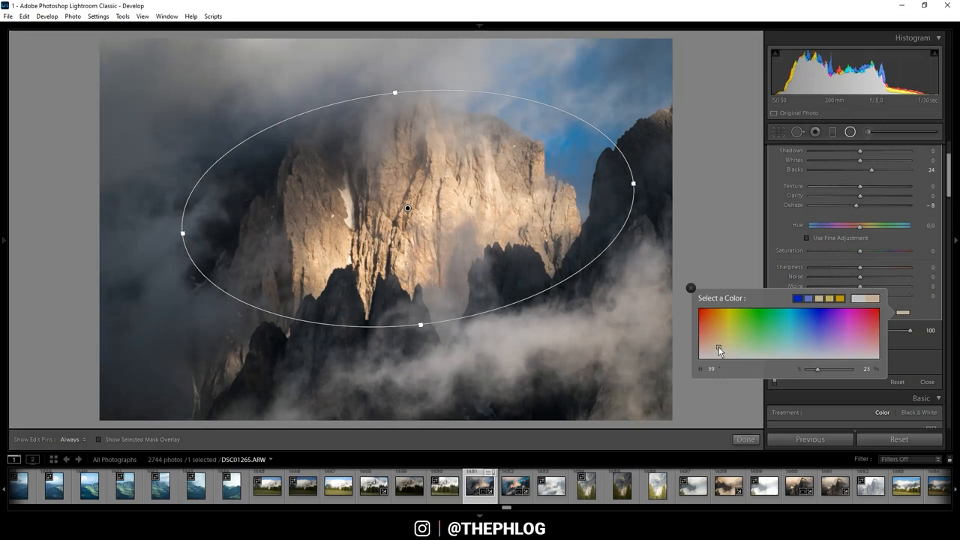
left_click_drag(816, 369, 824, 369)
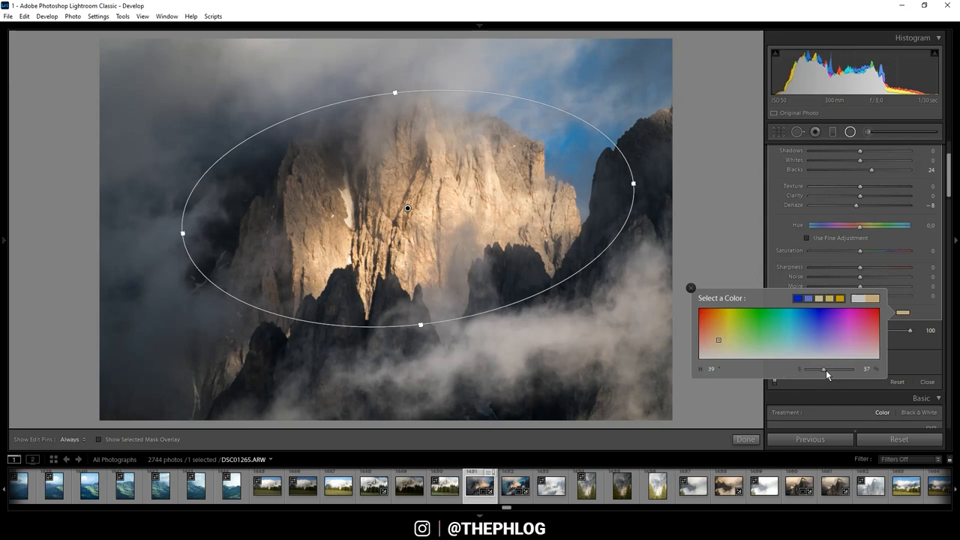
left_click_drag(825, 369, 832, 370)
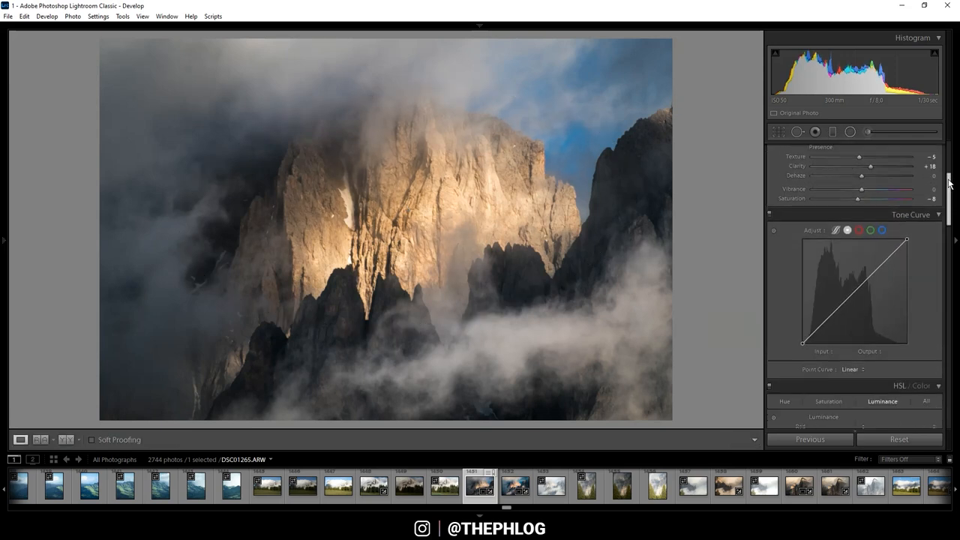
Step: In HSL Saturation, set Blue to −43 and Yellow to +42
scroll("down", 3)
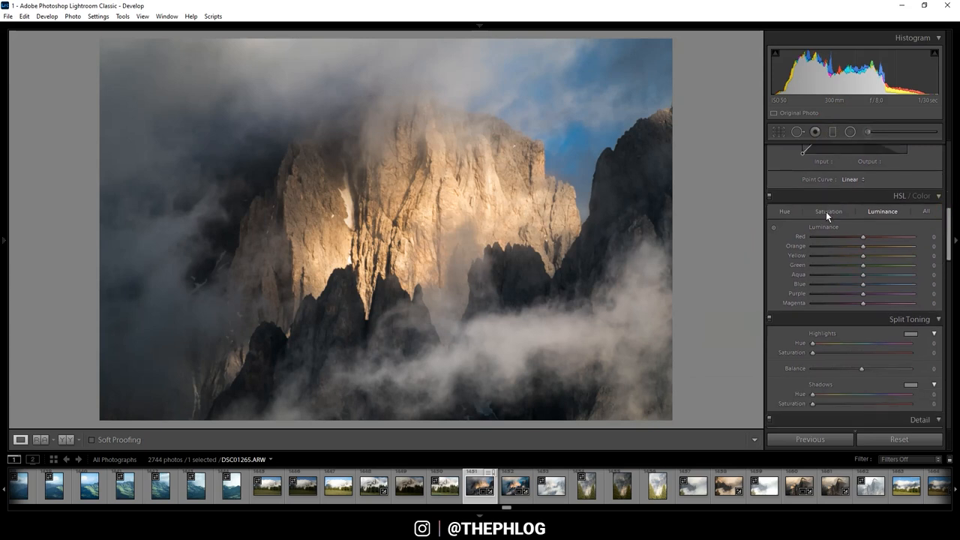
left_click(828, 211)
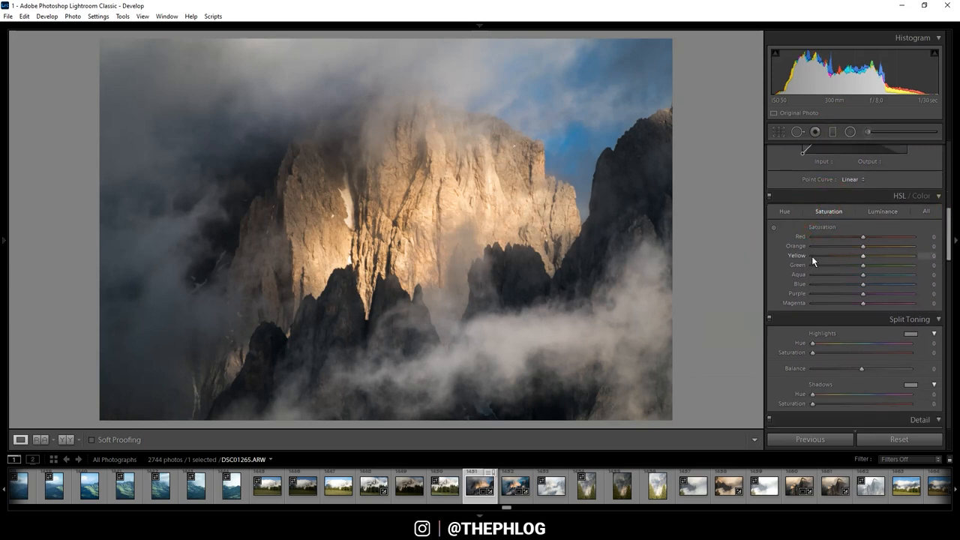
mouse_move(881, 308)
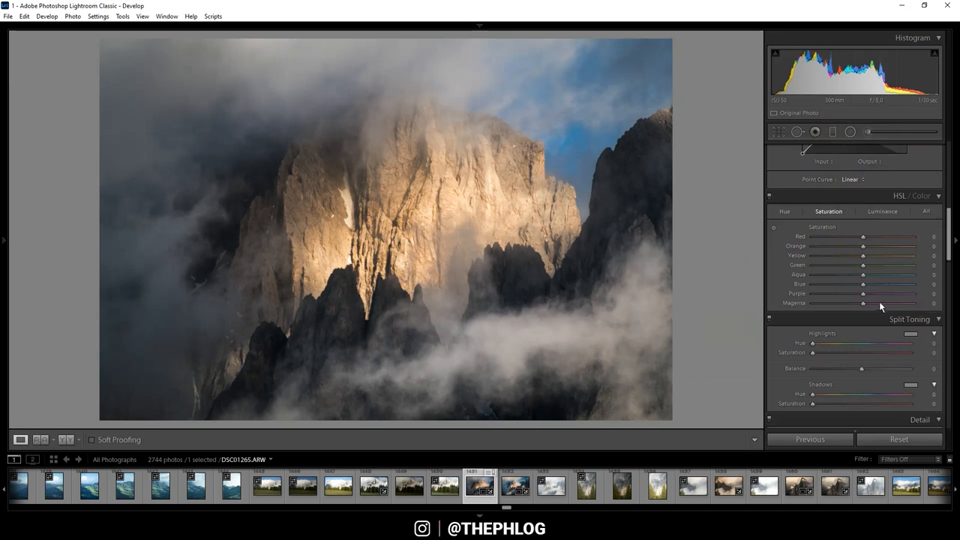
left_click_drag(863, 284, 855, 284)
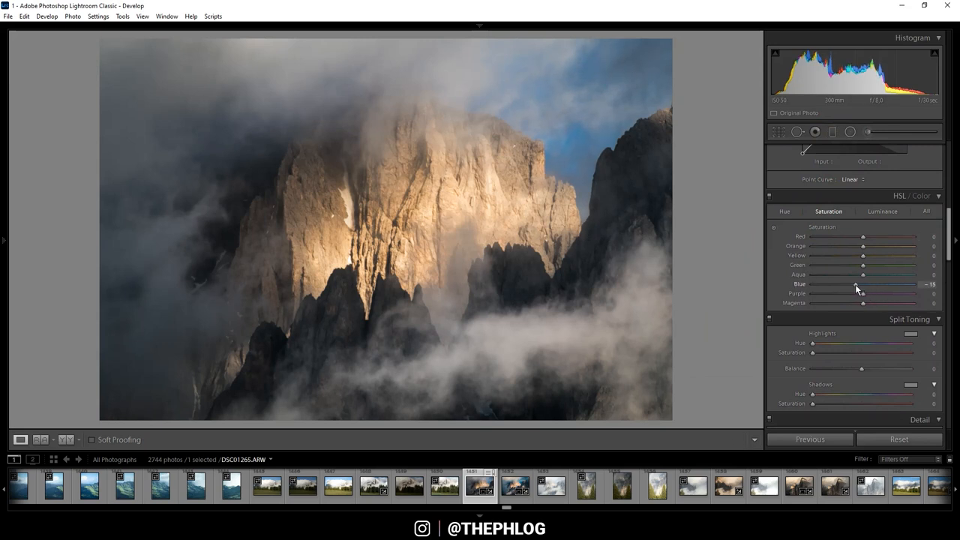
left_click_drag(855, 284, 841, 283)
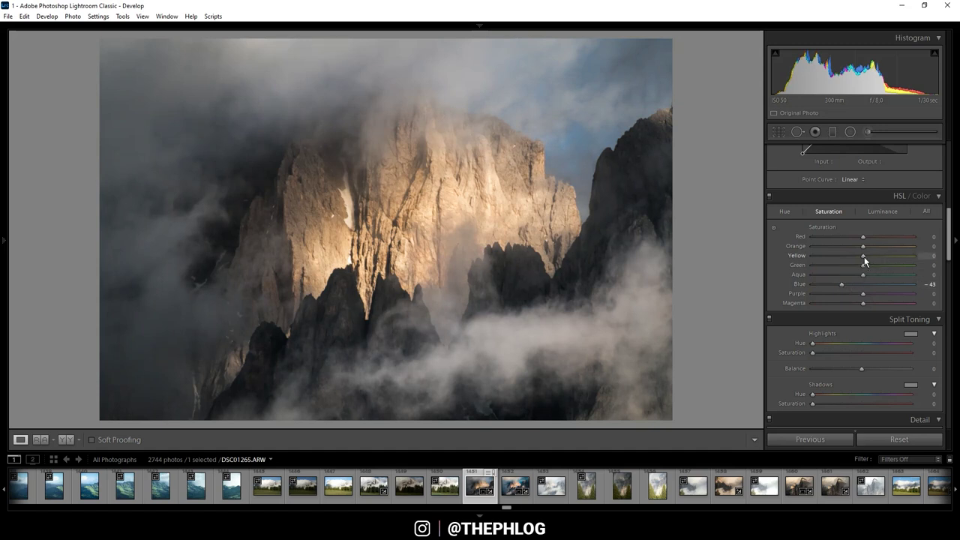
left_click_drag(862, 256, 908, 256)
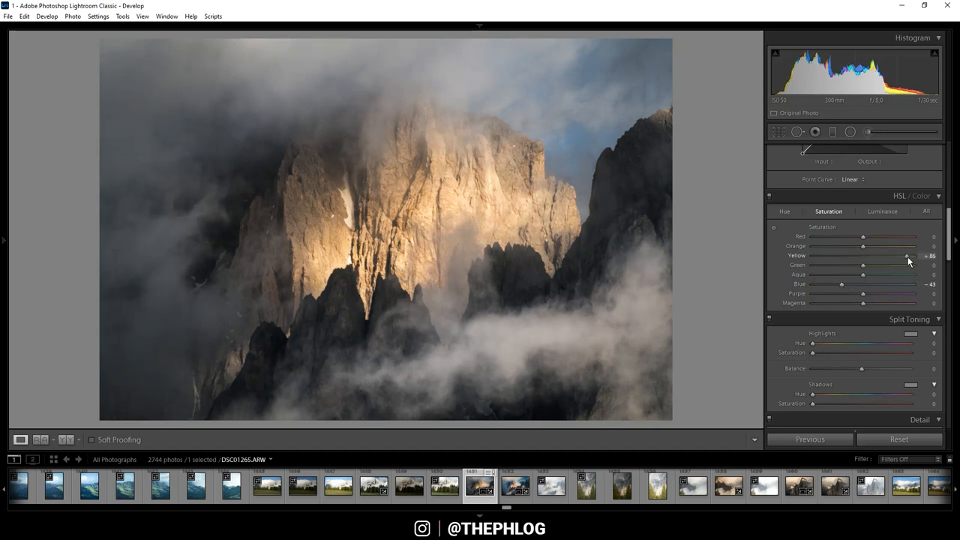
left_click_drag(908, 256, 862, 256)
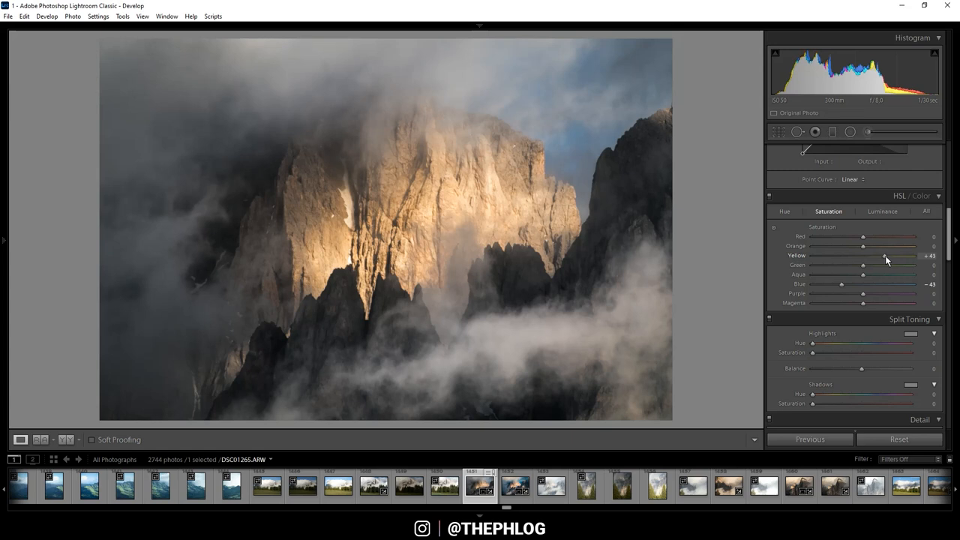
left_click_drag(889, 256, 882, 256)
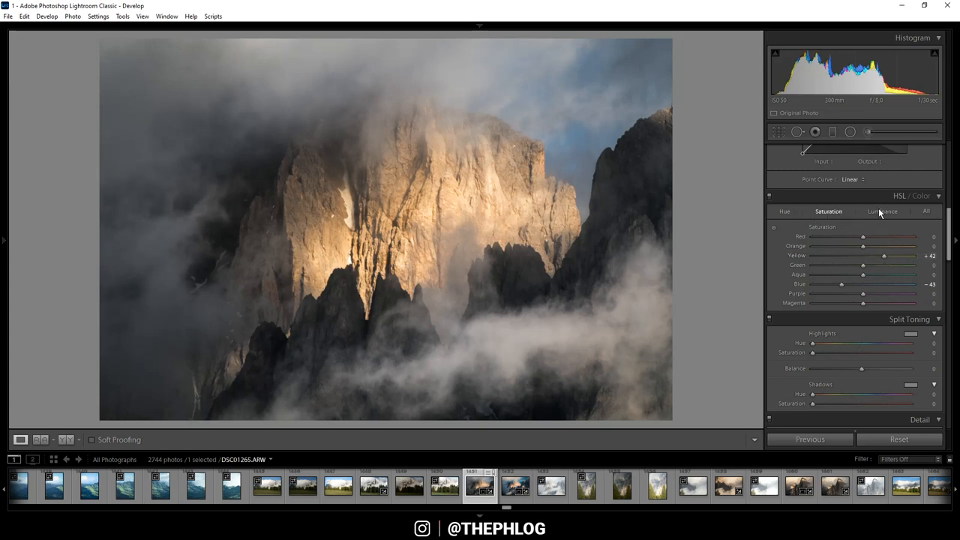
left_click(883, 211)
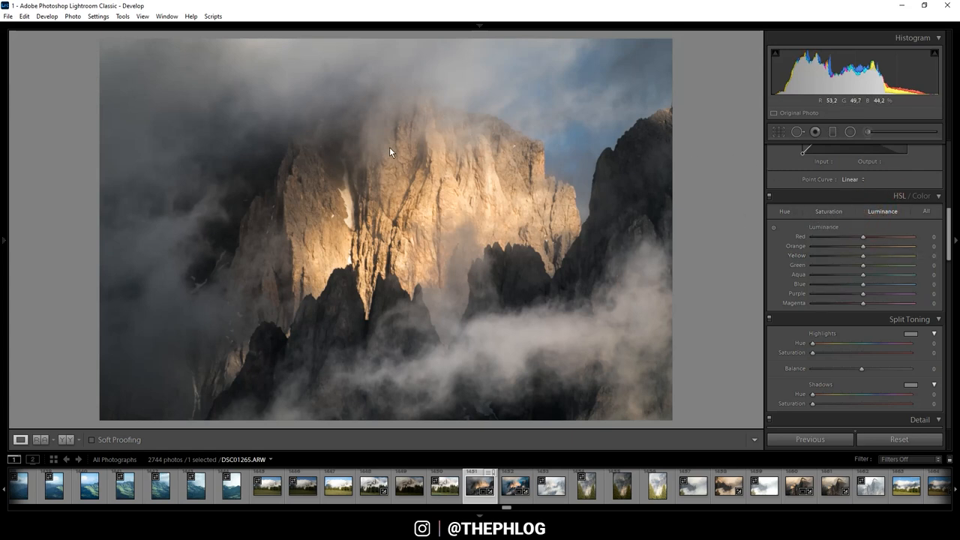
mouse_move(591, 154)
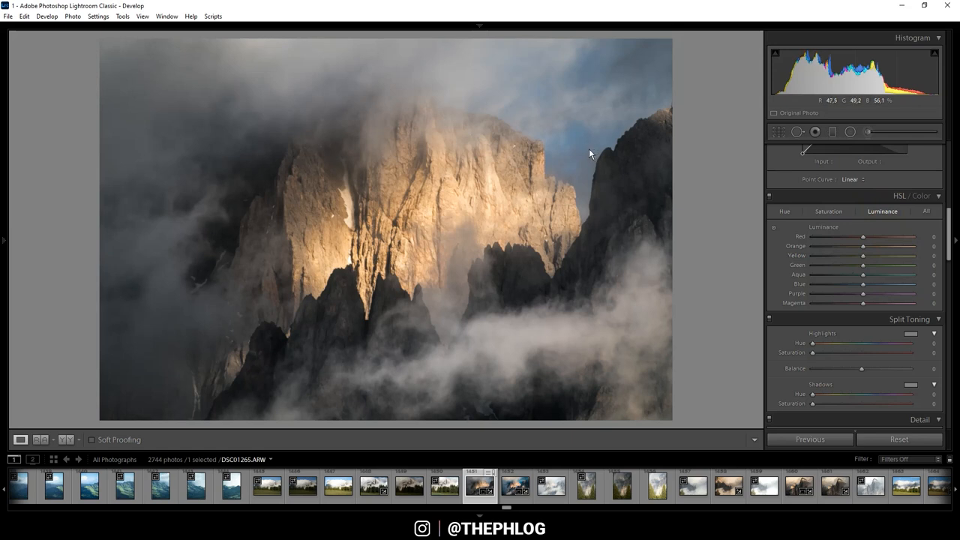
mouse_move(521, 148)
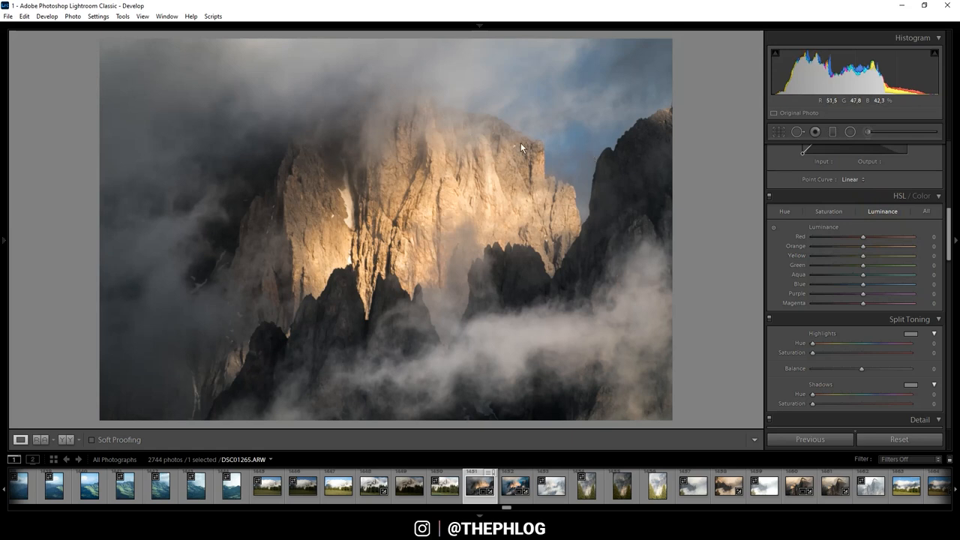
mouse_move(570, 133)
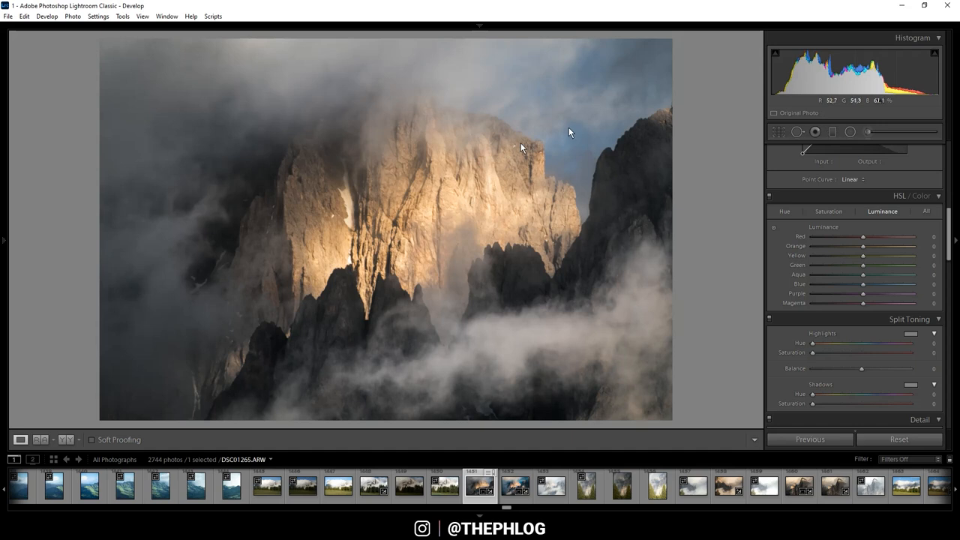
mouse_move(860, 299)
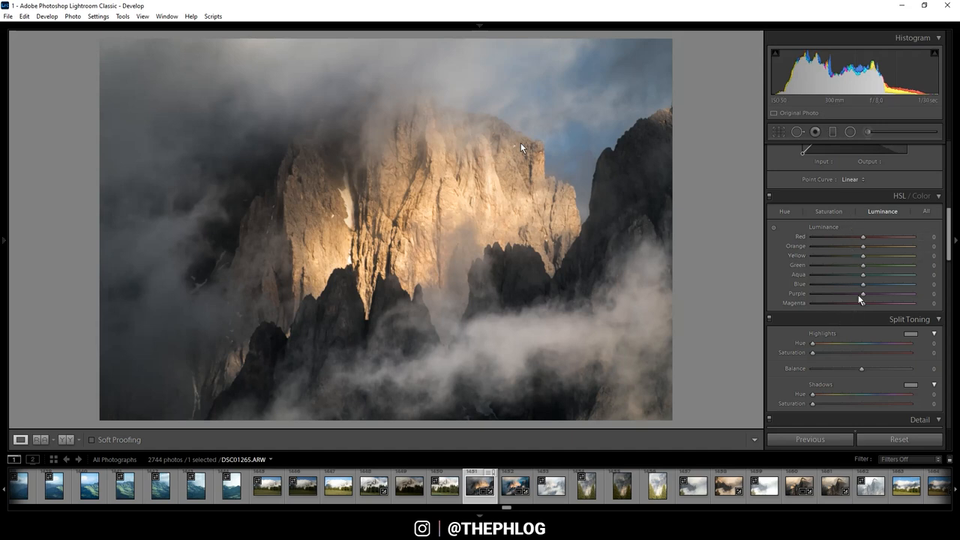
Step: Set HSL Blue luminance to −57
left_click_drag(863, 284, 857, 283)
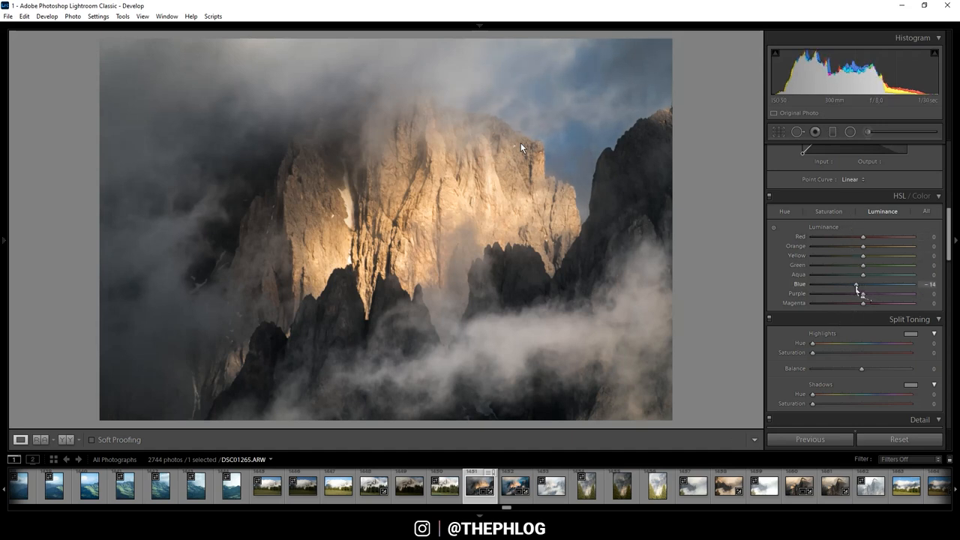
left_click_drag(856, 285, 841, 285)
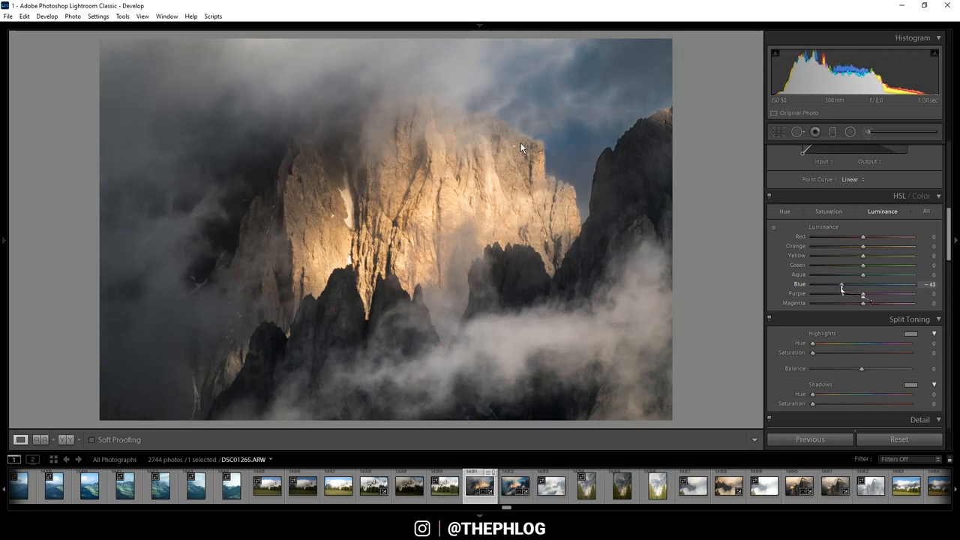
left_click_drag(842, 287, 832, 288)
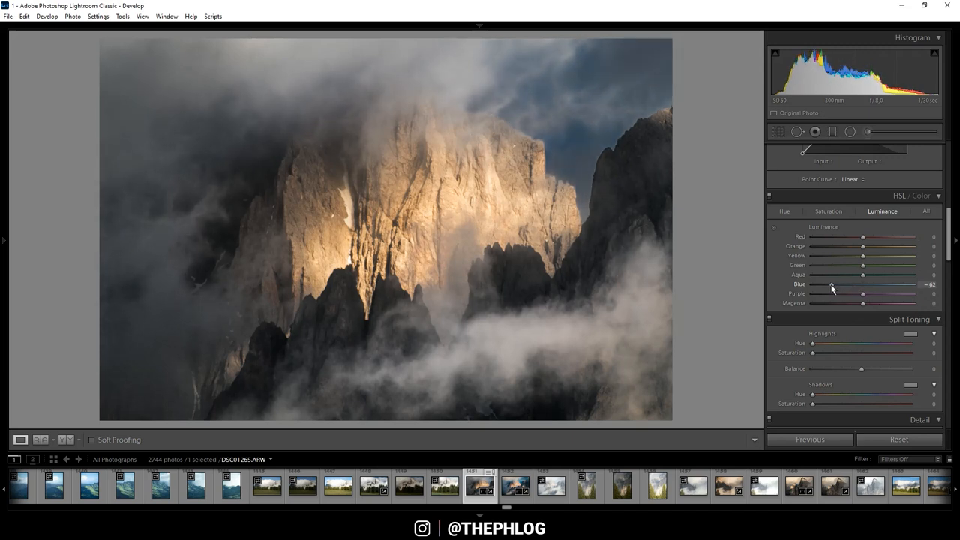
left_click_drag(866, 284, 848, 284)
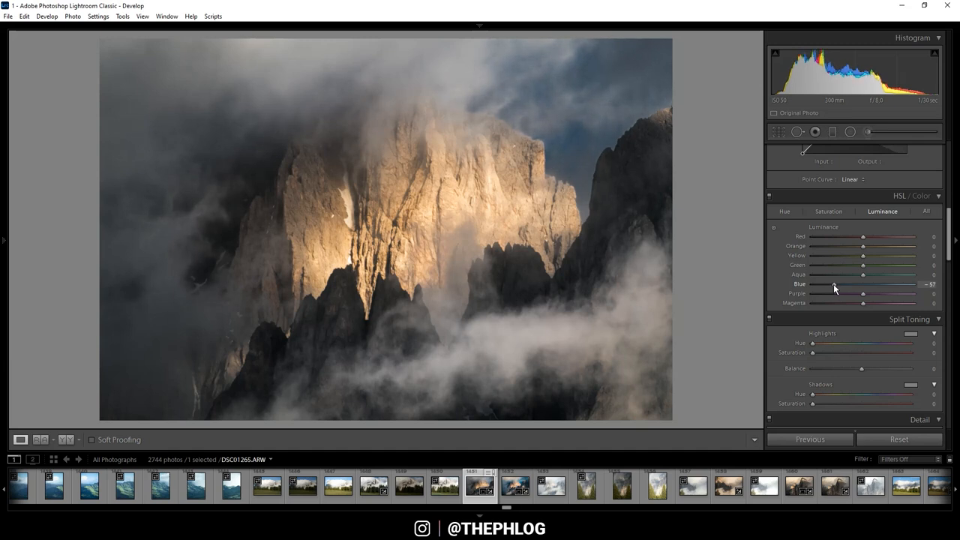
scroll("down", 3)
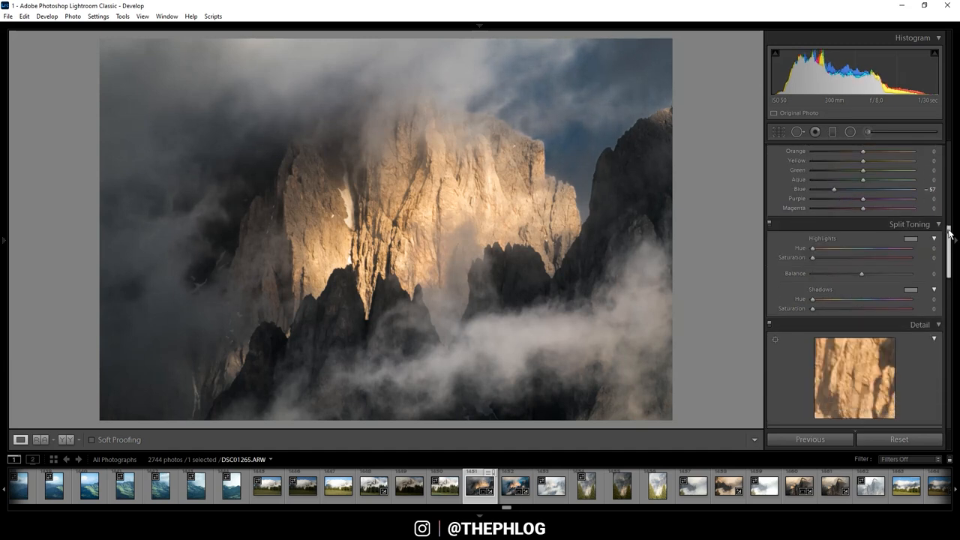
Step: Set Detail sharpening to amount 99, radius 0.5, detail 100, masking 41
scroll("down", 3)
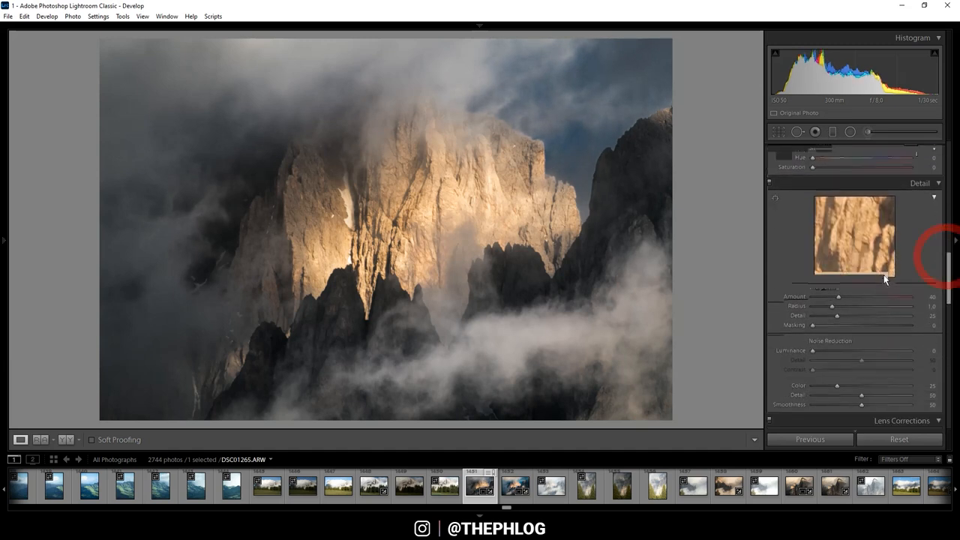
left_click_drag(828, 297, 858, 297)
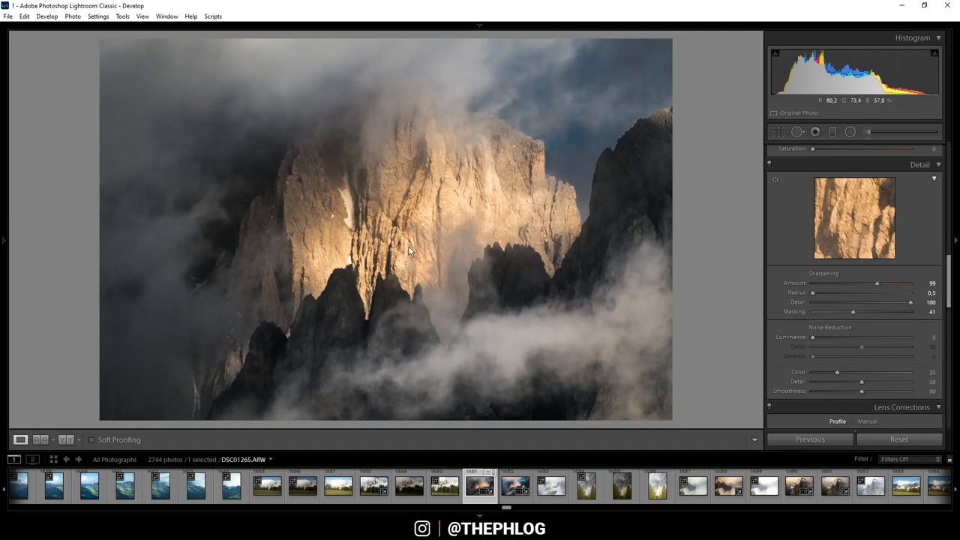
mouse_move(473, 487)
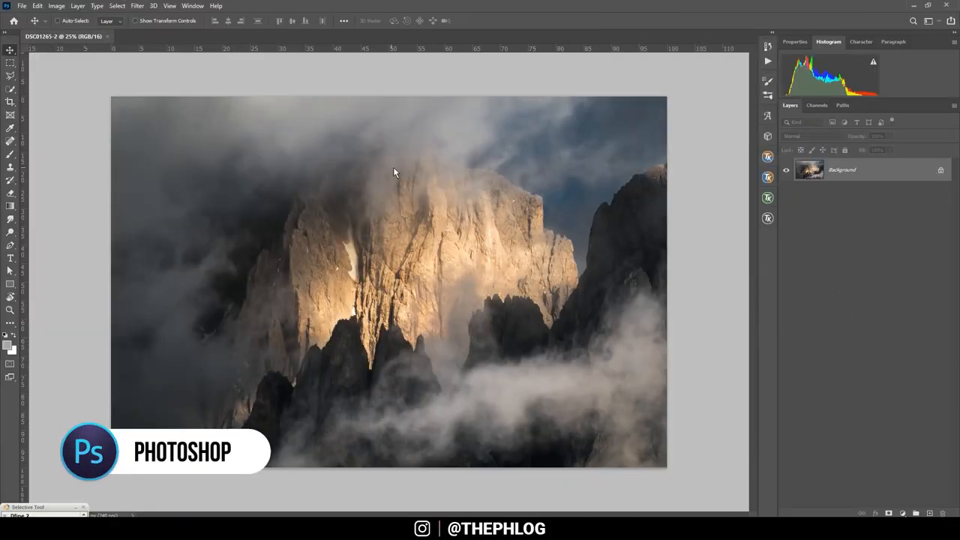
Step: Crop the photo slightly, tightening the lower-right edge
left_click(10, 101)
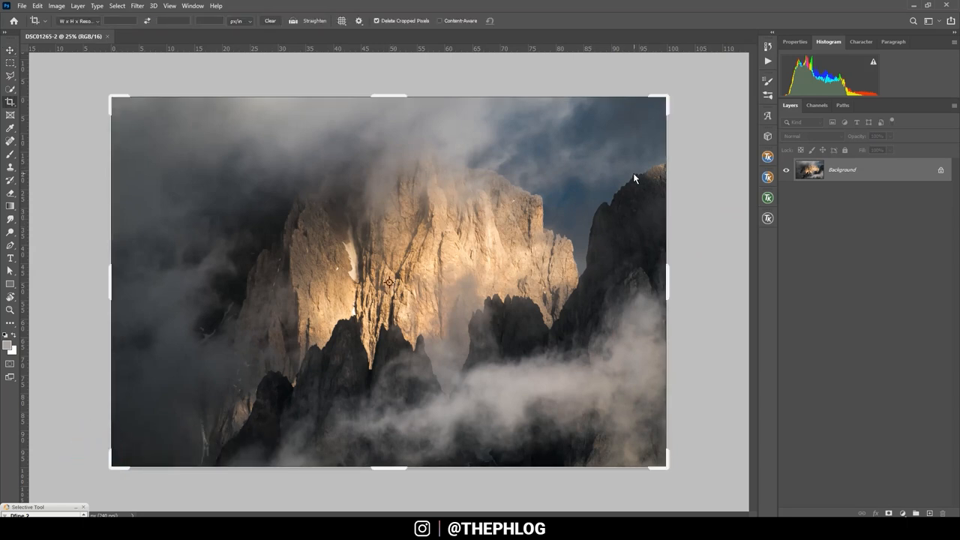
mouse_move(659, 174)
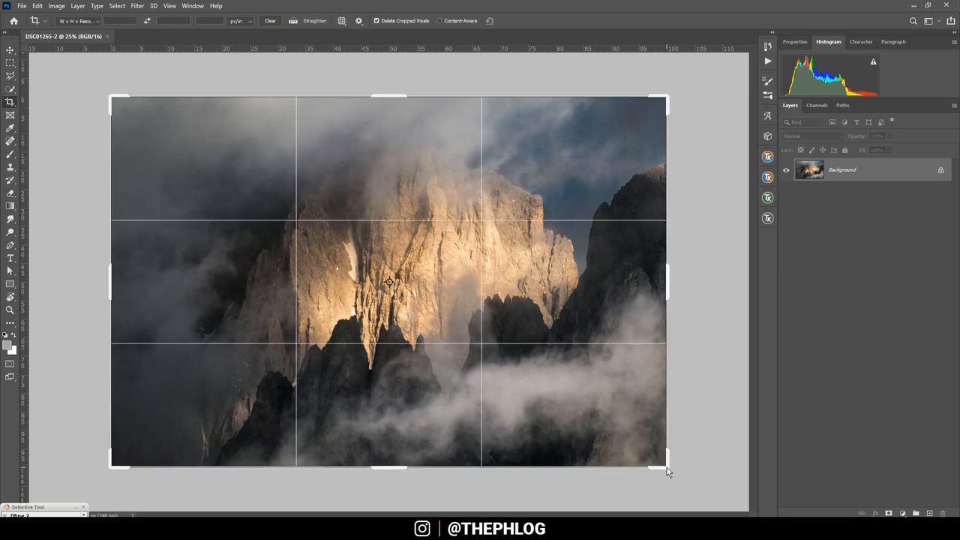
left_click_drag(666, 469, 653, 468)
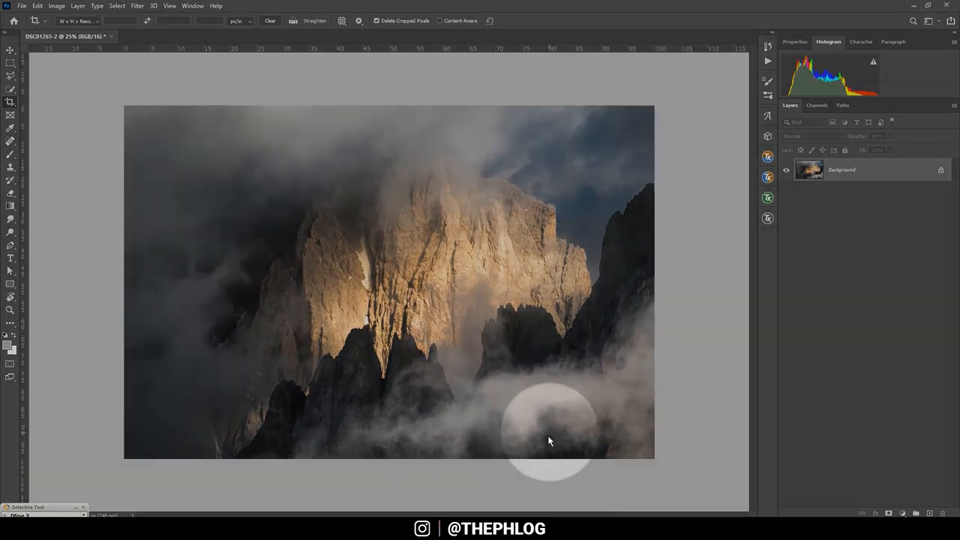
mouse_move(596, 437)
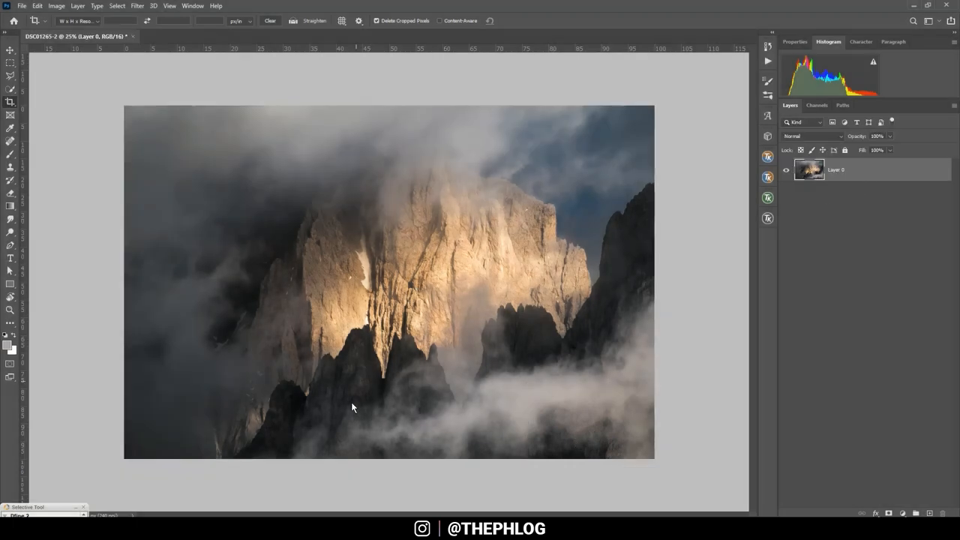
mouse_move(638, 441)
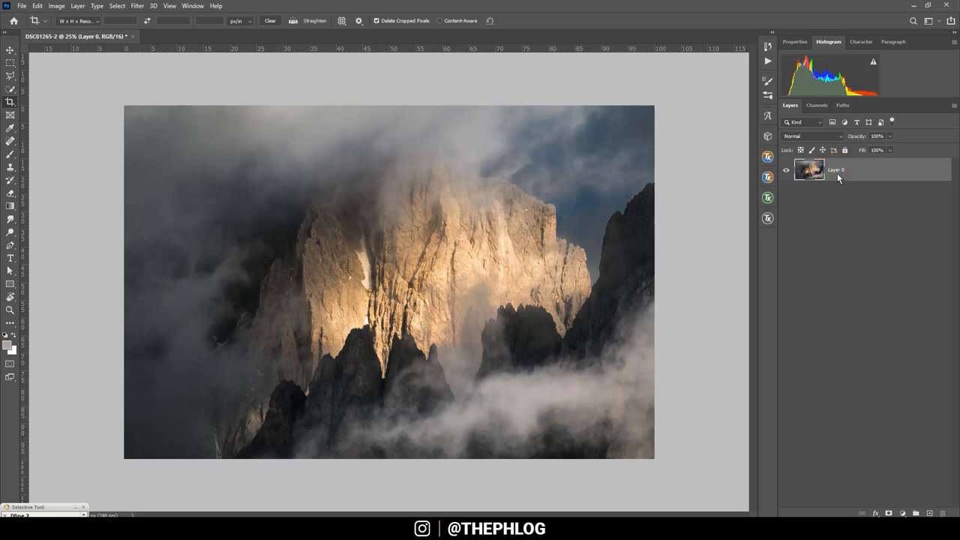
Step: Duplicate the unlocked Layer 0 with Ctrl+J to create Layer 0 copy
key("ctrl+j")
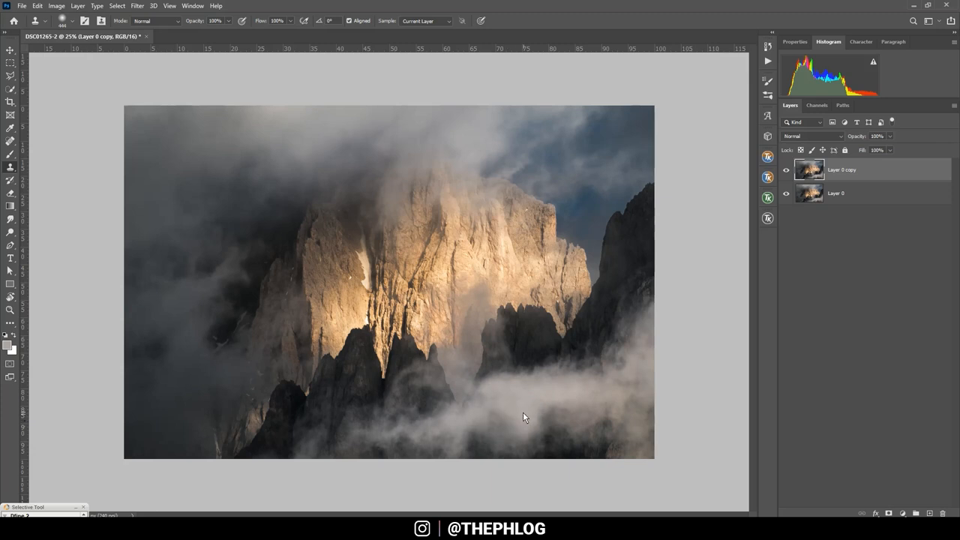
mouse_move(529, 455)
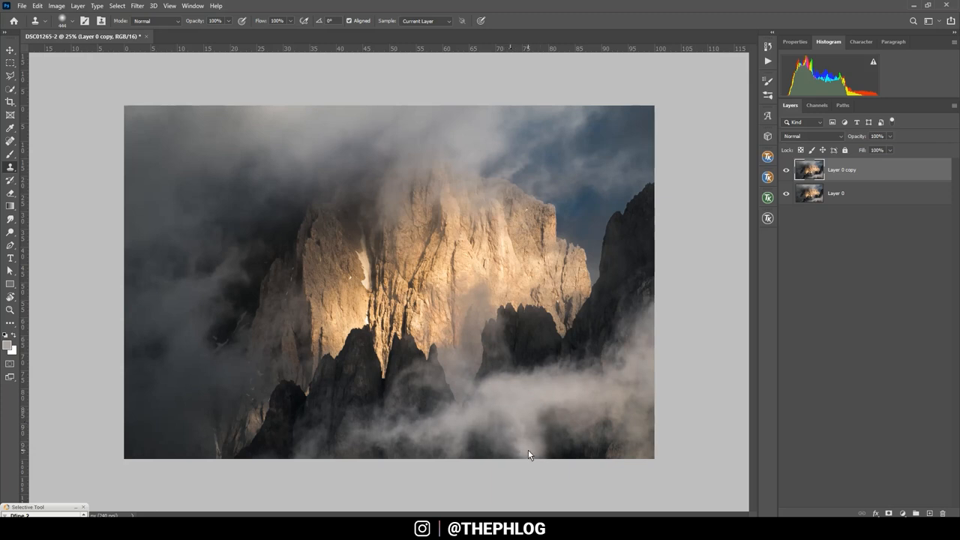
mouse_move(537, 415)
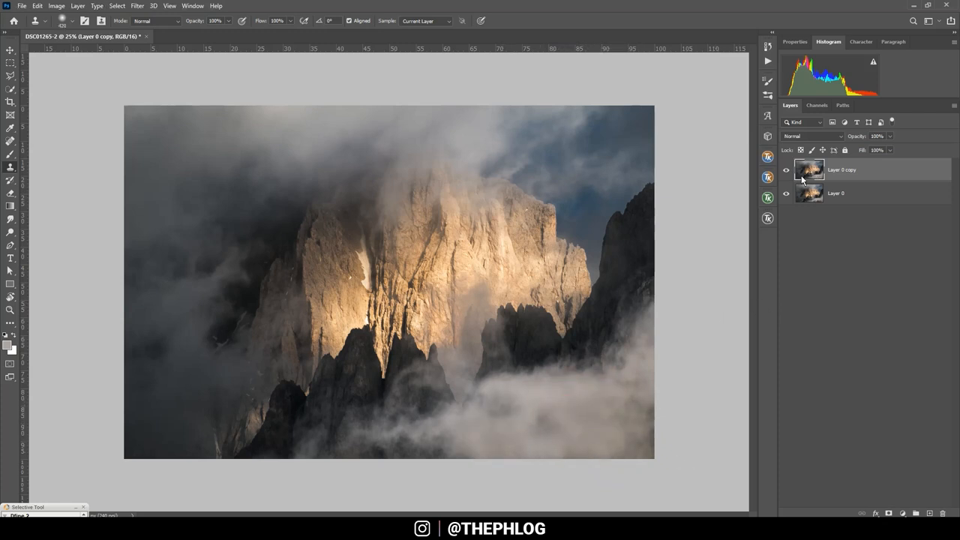
mouse_move(768, 218)
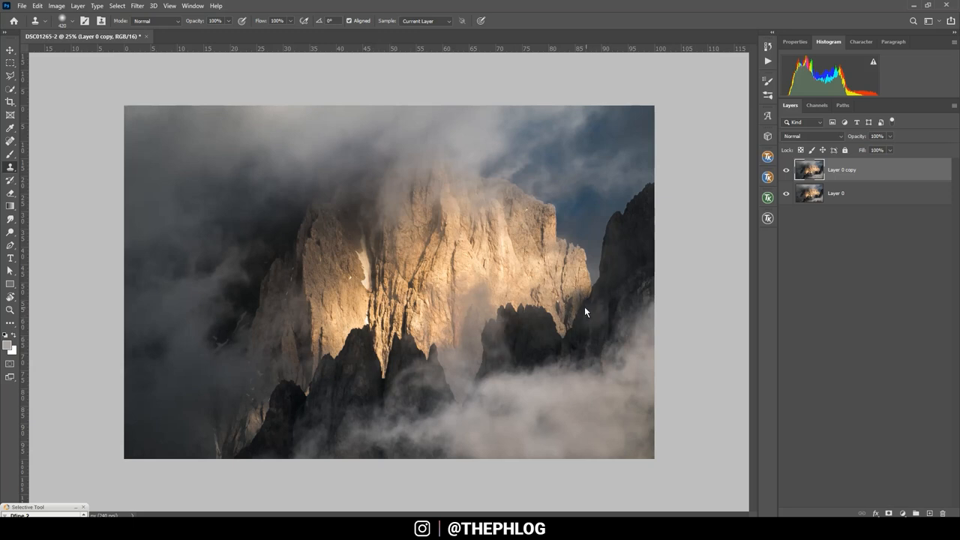
Step: With the Move tool active, duplicate Layer 0 copy into Layer 0 copy 2
left_click(10, 51)
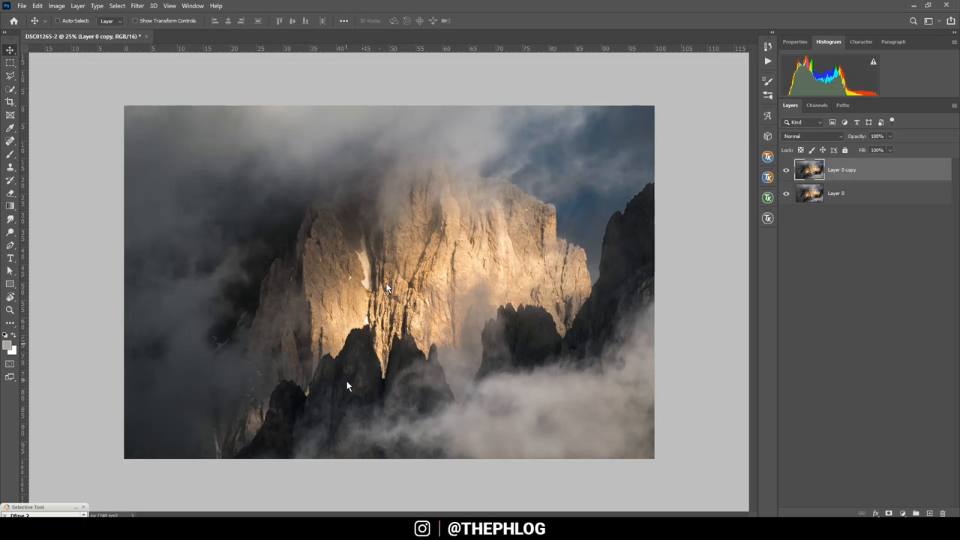
mouse_move(383, 195)
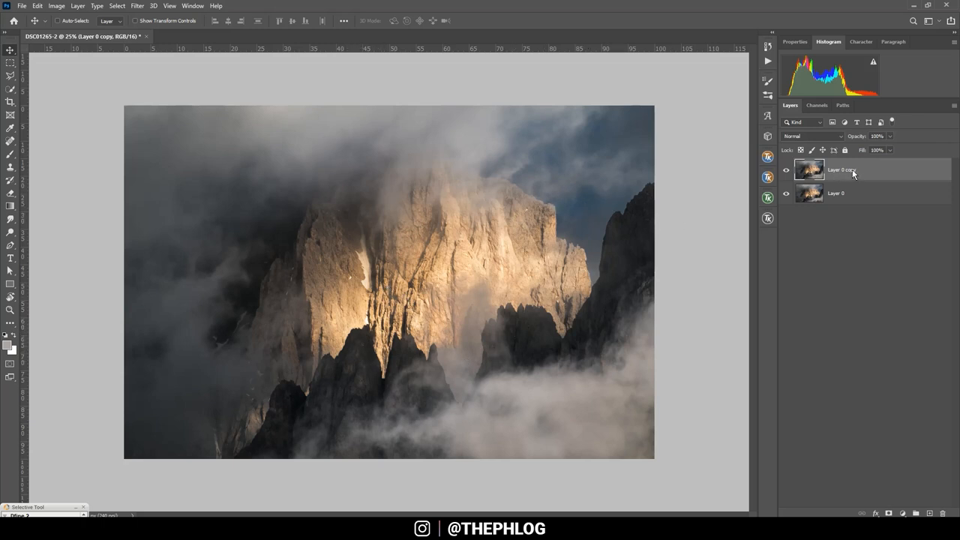
mouse_move(840, 174)
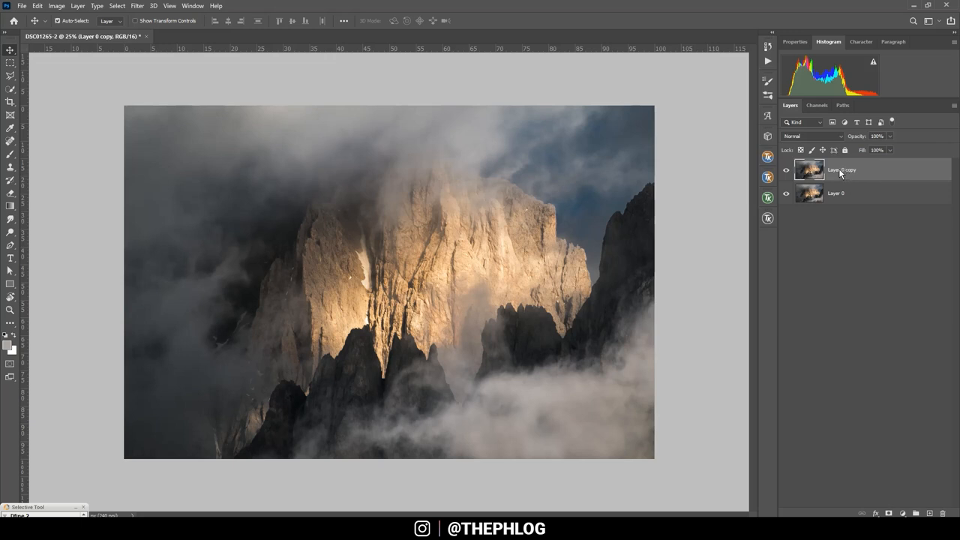
key("ctrl+j")
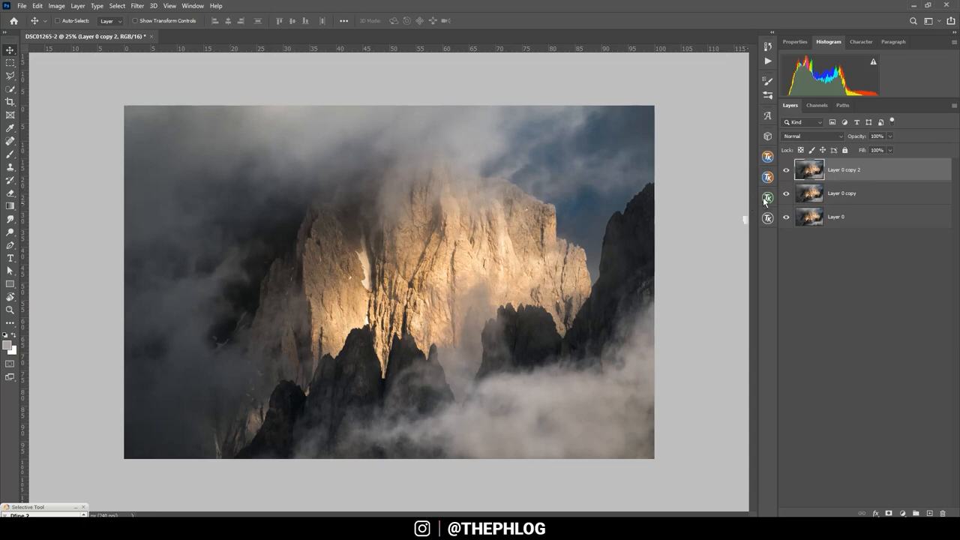
Step: Apply a Darks-2 luminosity mask to Layer 0 copy 2 using TK RapidMask2
left_click(767, 199)
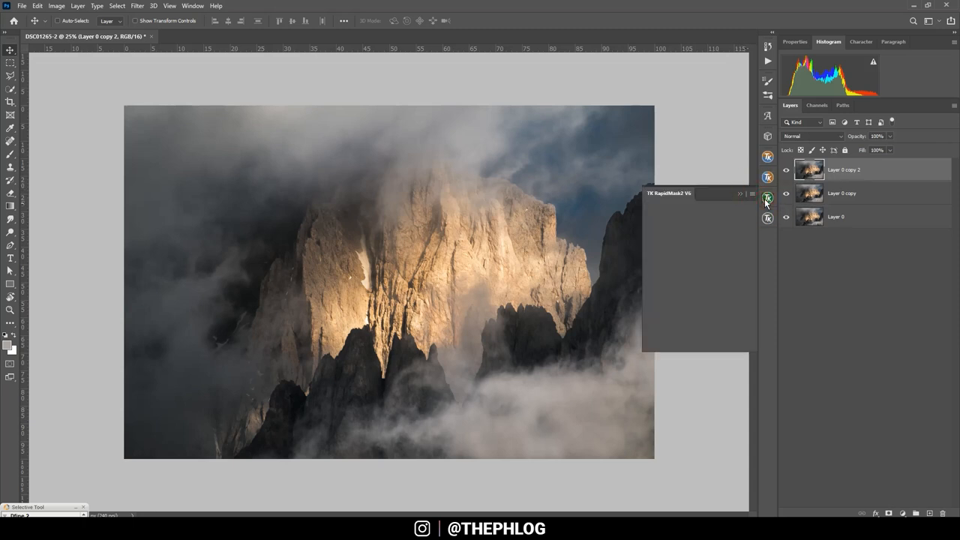
left_click(738, 194)
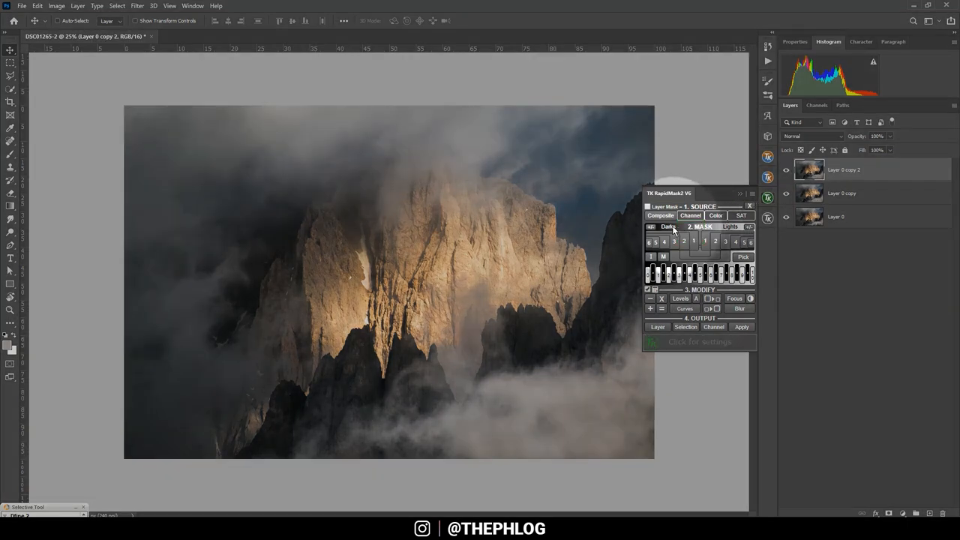
left_click(651, 257)
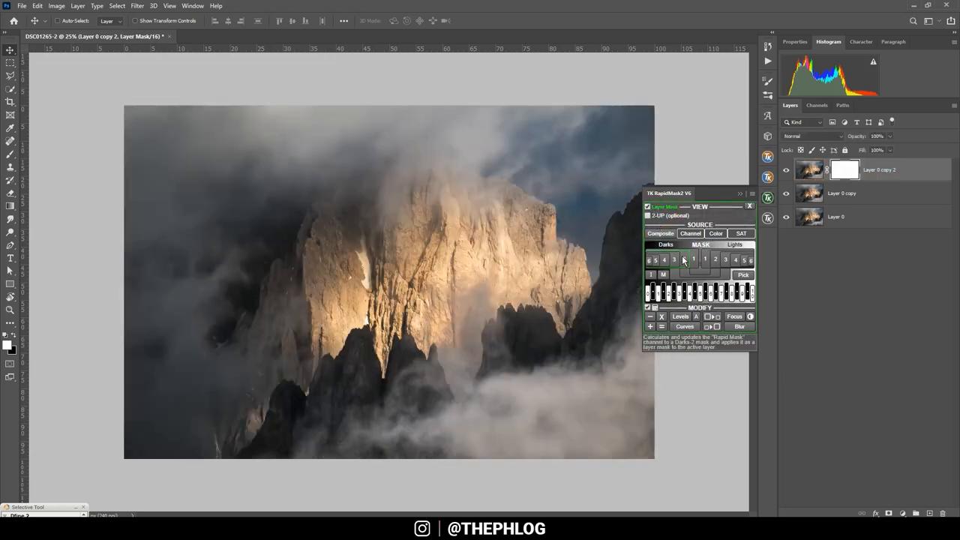
left_click(674, 259)
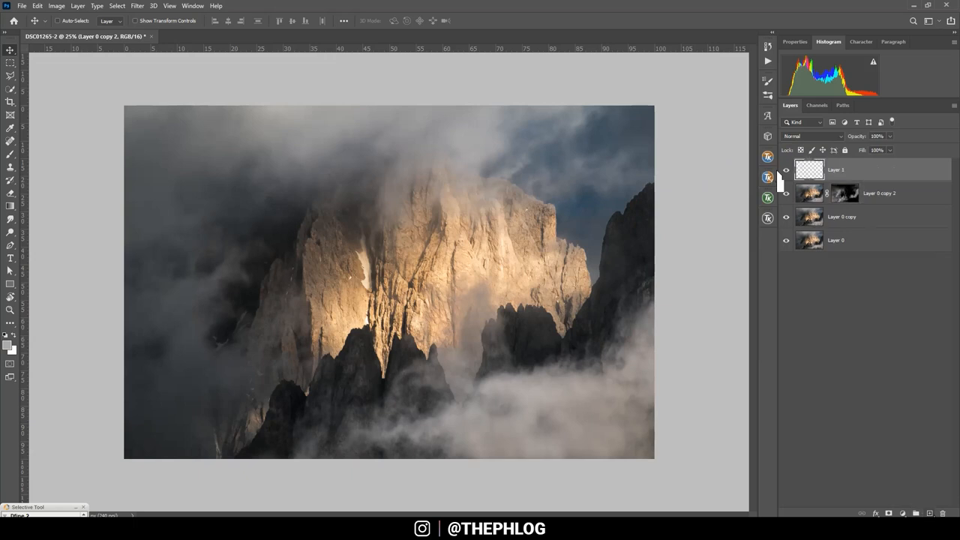
Step: Add a new Layer 1 and set its blend mode to Overlay
left_click(836, 170)
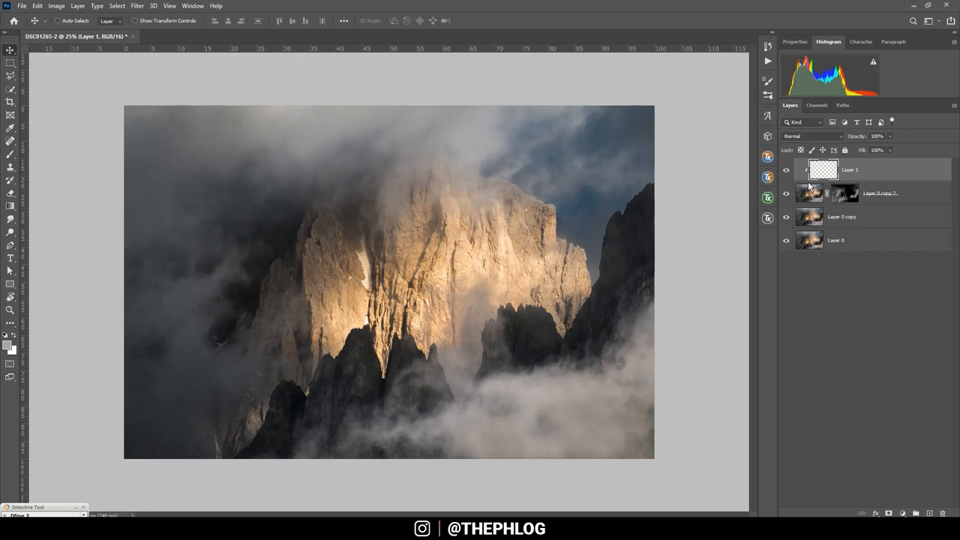
left_click(812, 136)
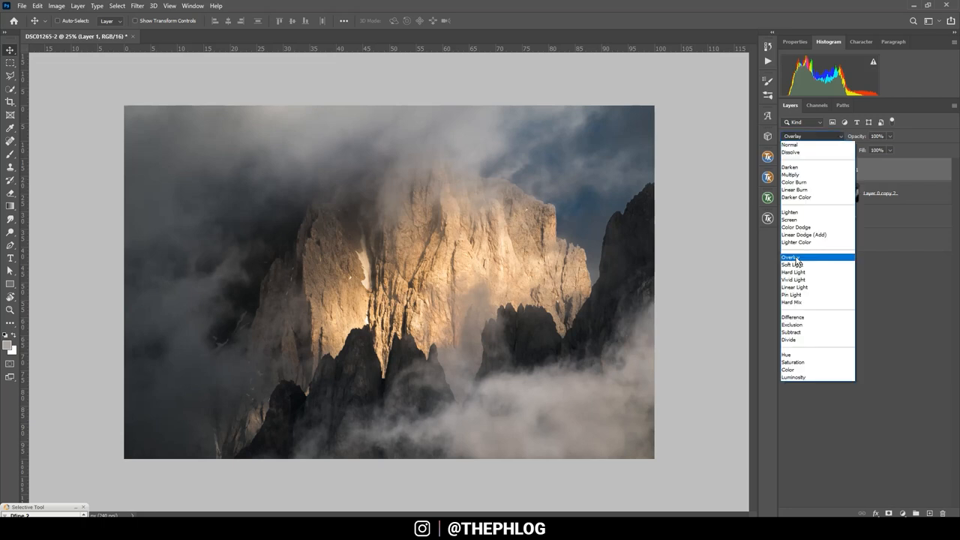
left_click(792, 257)
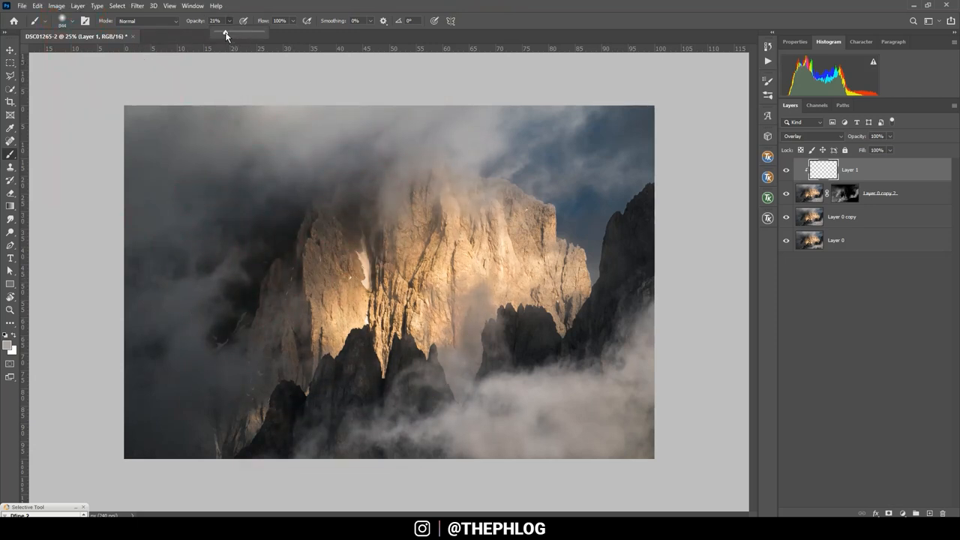
Step: Set up a black brush at about 21% opacity to darken the foreground peaks
left_click(10, 341)
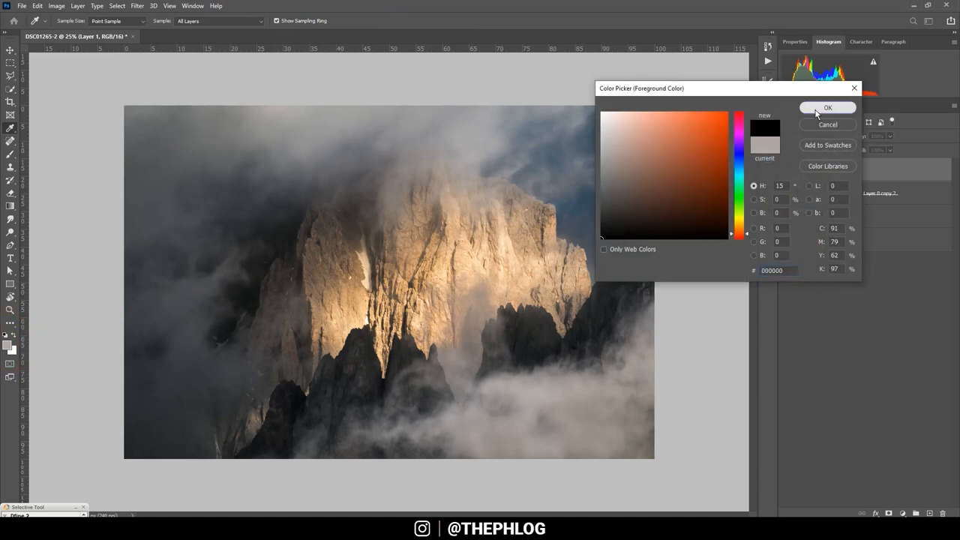
left_click(828, 107)
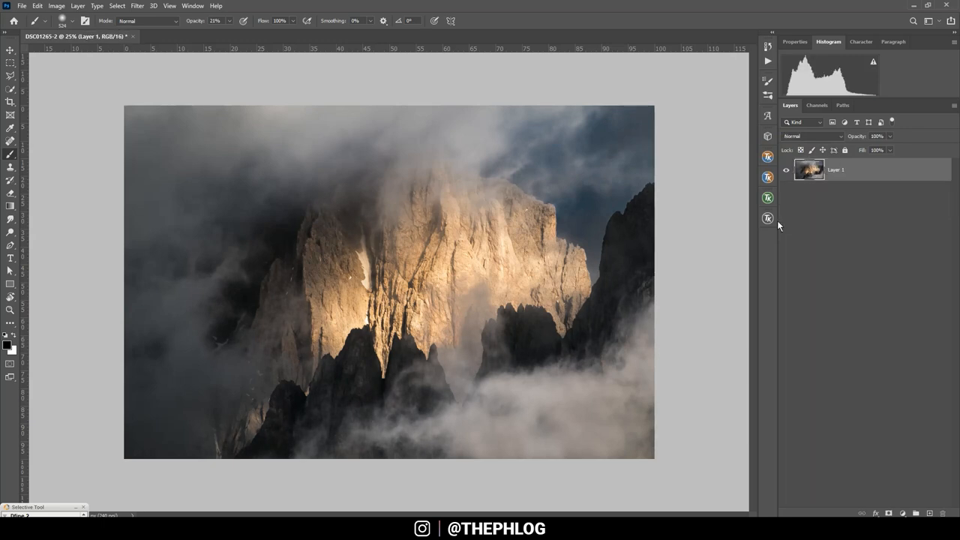
left_click(137, 5)
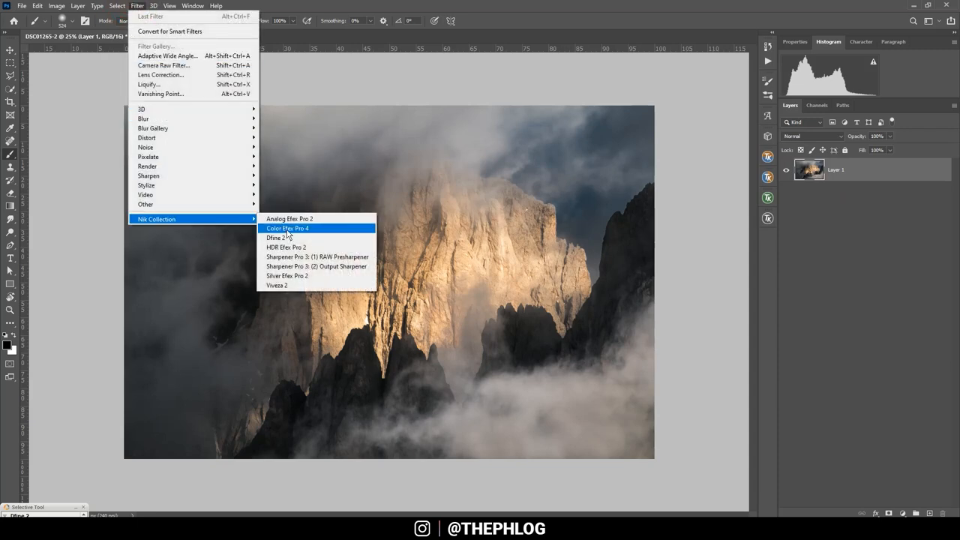
Step: Run Color Efex Pro 4 Polarization on the merged layer at 40% strength and apply
left_click(287, 228)
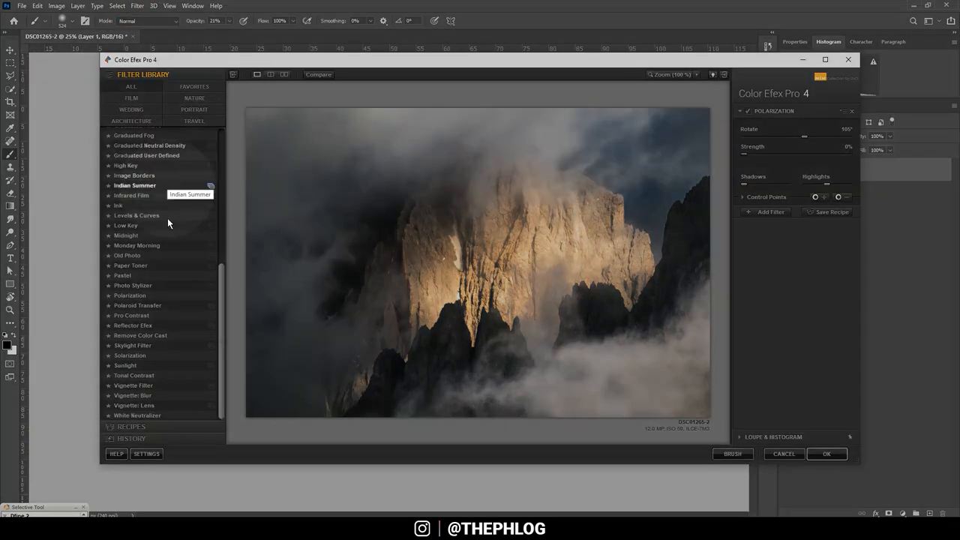
left_click(130, 295)
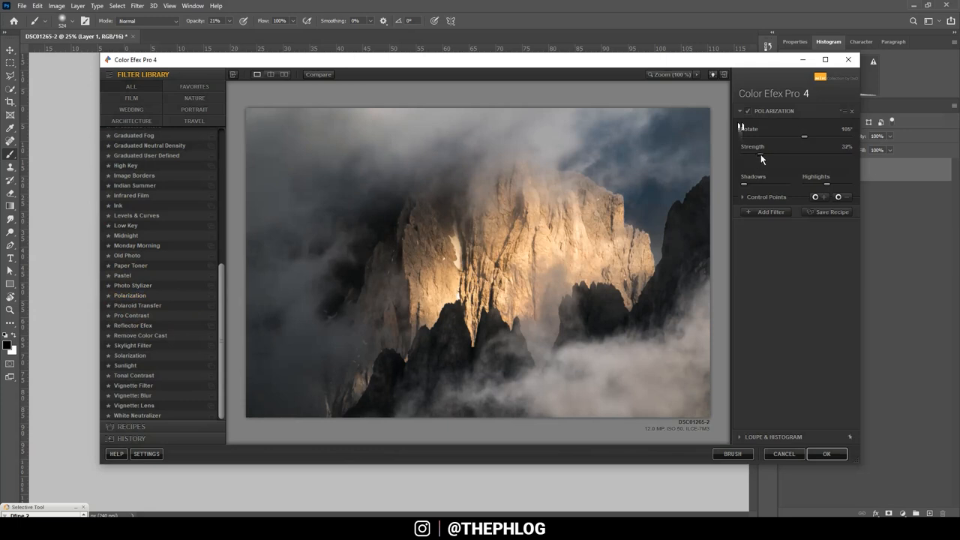
left_click_drag(804, 146, 848, 146)
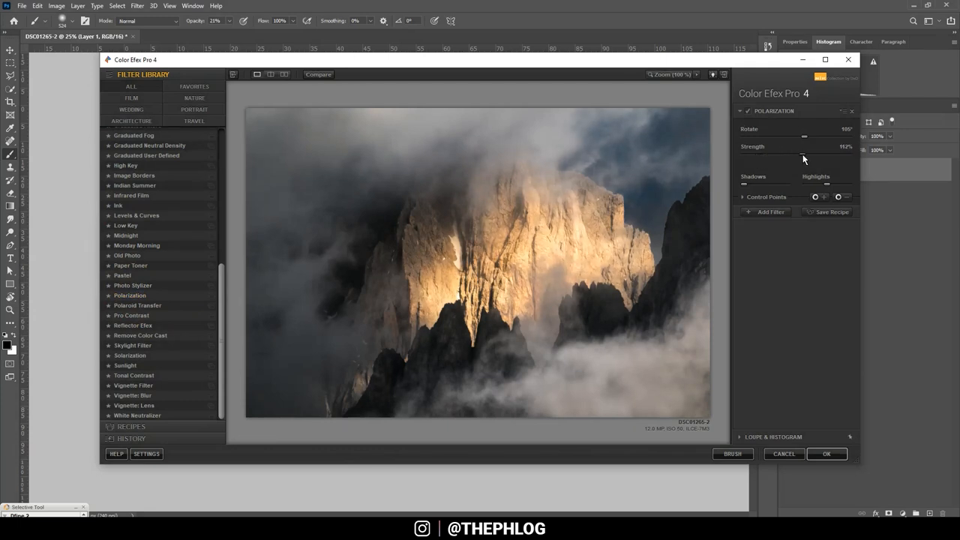
left_click_drag(804, 158, 838, 159)
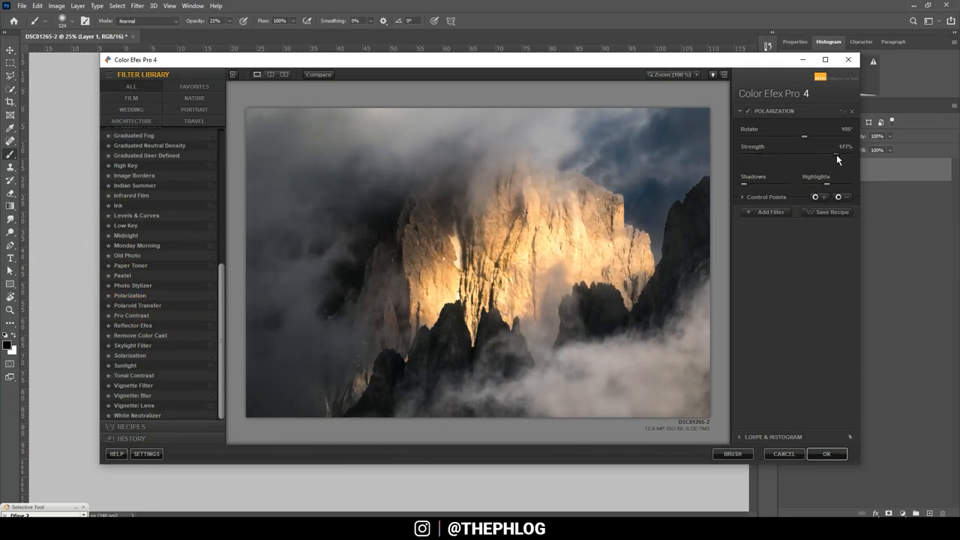
left_click_drag(838, 157, 765, 158)
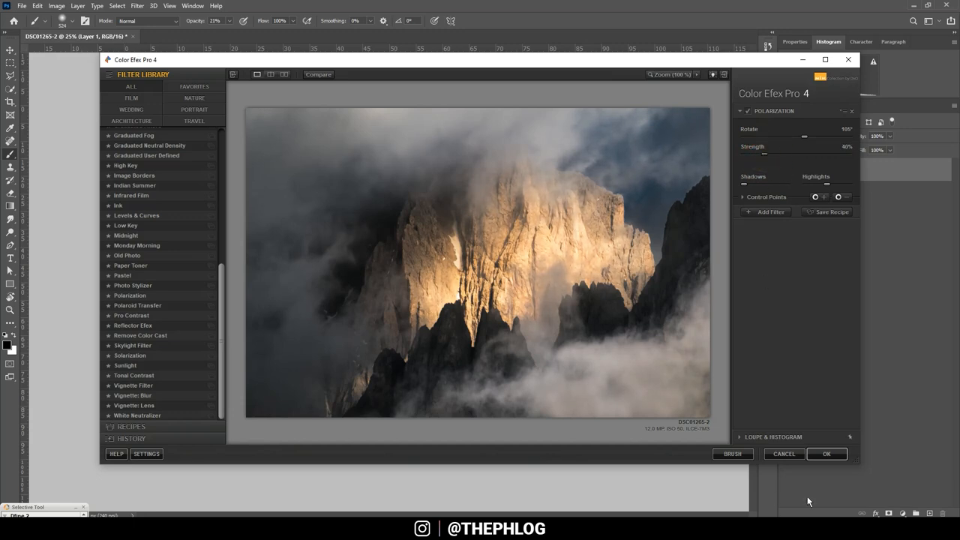
left_click(826, 454)
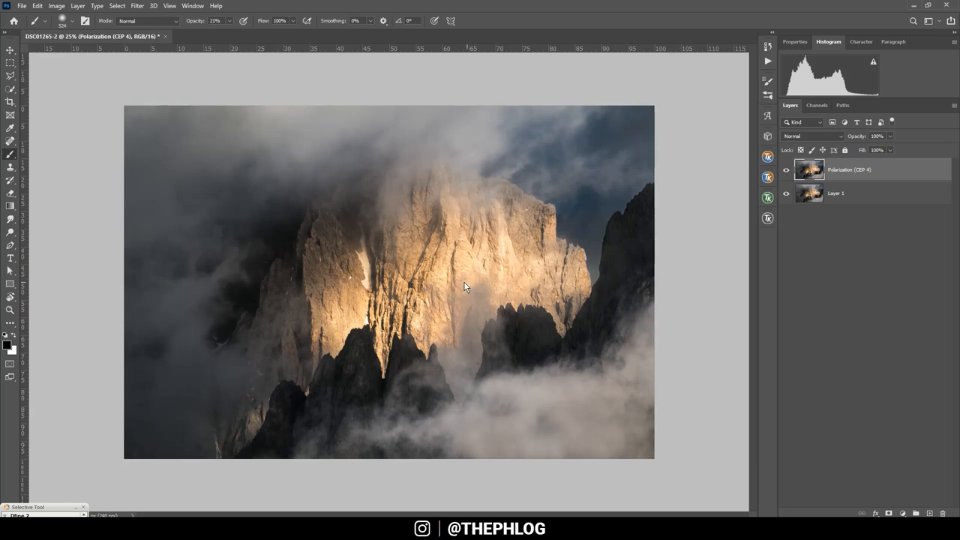
mouse_move(293, 256)
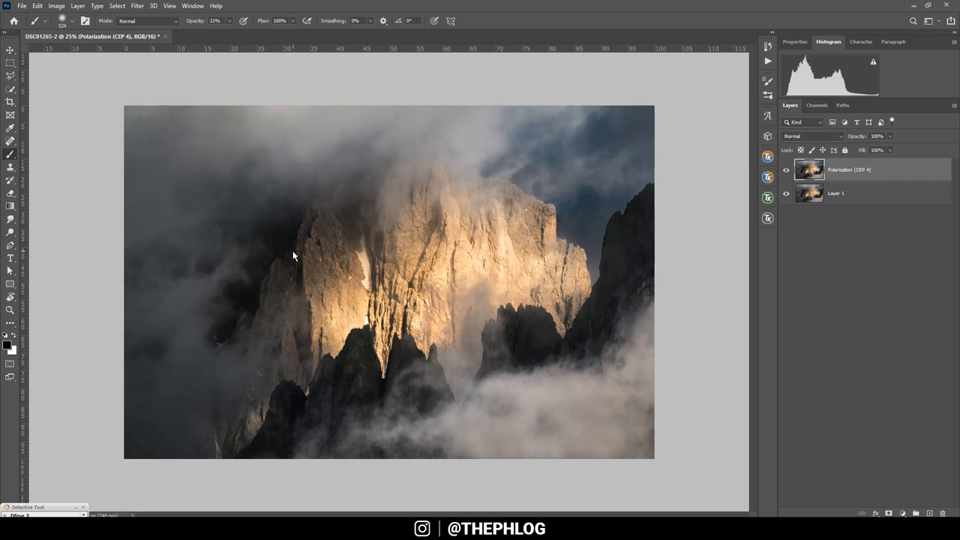
mouse_move(268, 258)
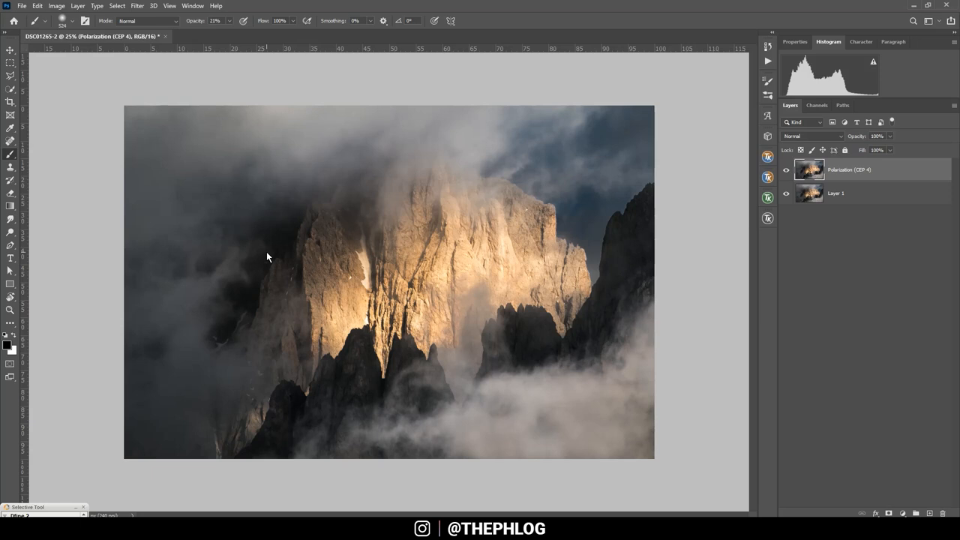
mouse_move(223, 242)
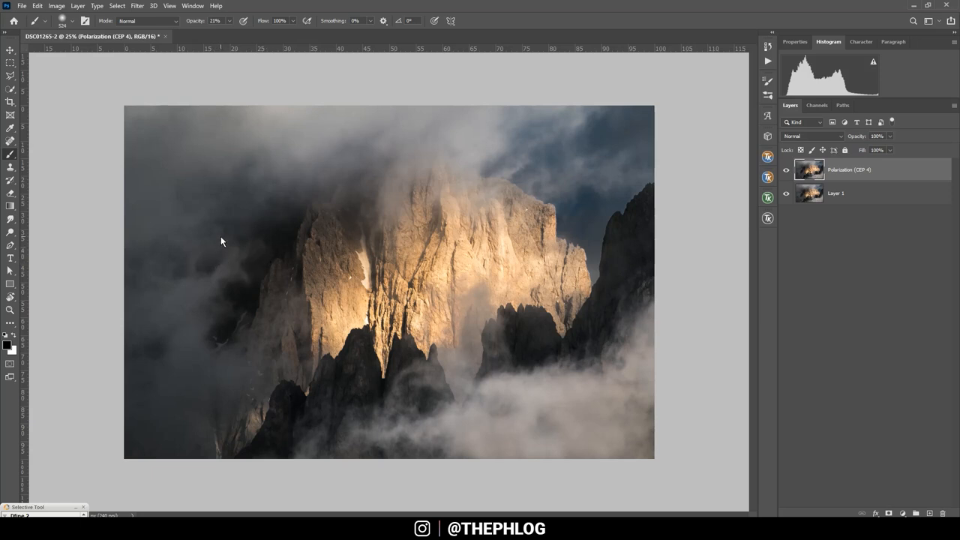